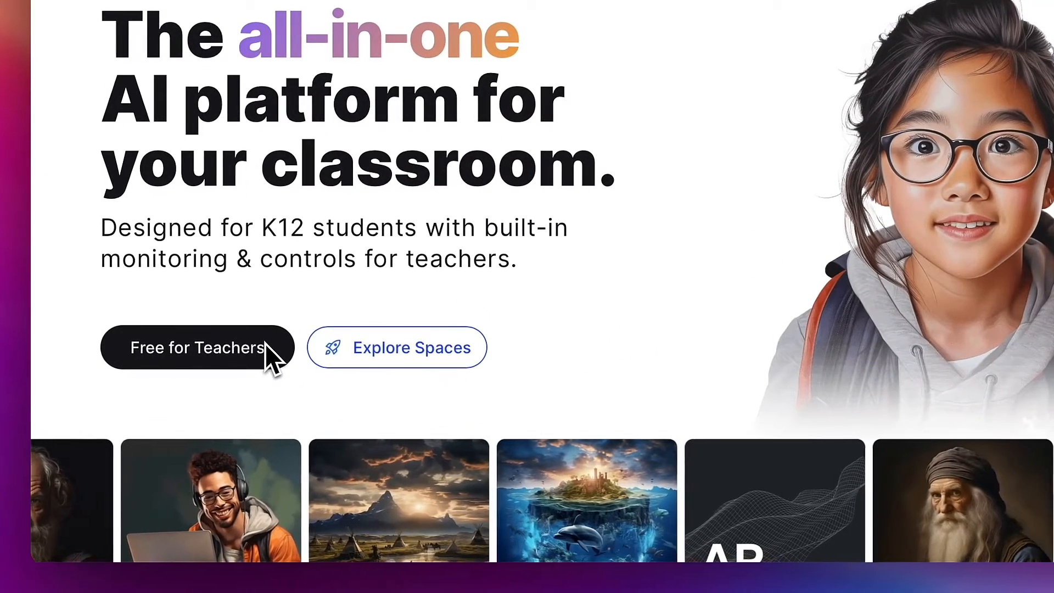
- Enter the SchoolAI teacher dashboard via 'Free for Teachers' on the homepage
click(196, 347)
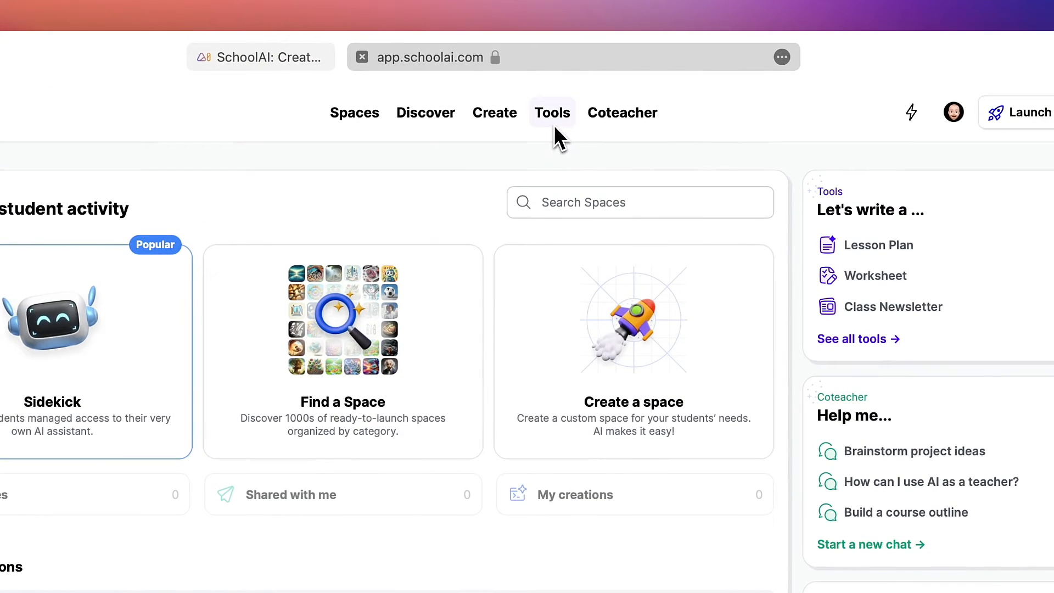
- Browse the Tools catalog of AI generators, then return to the Spaces overview
click(551, 112)
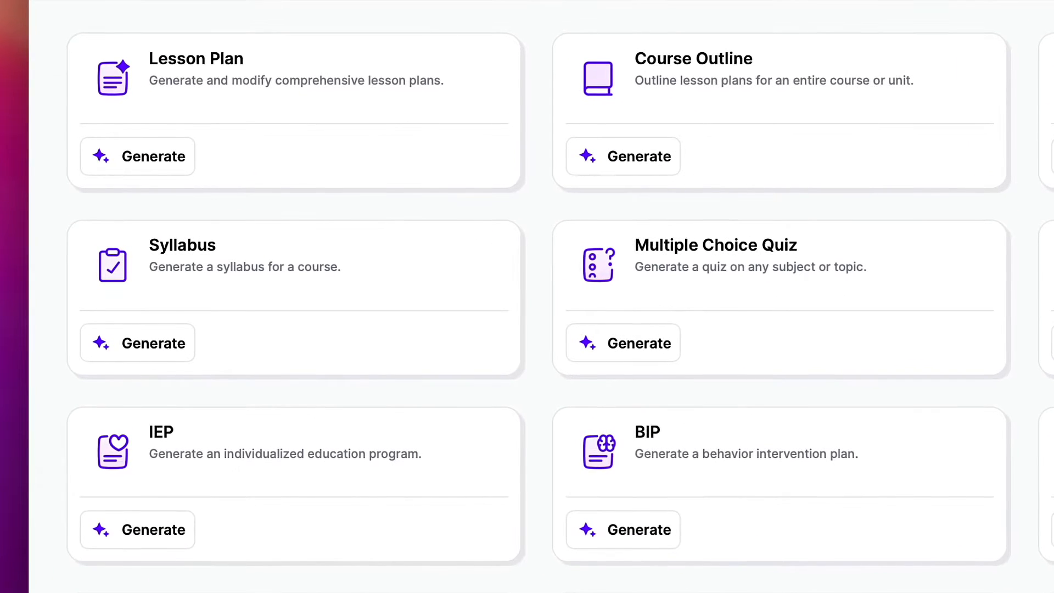
scroll(right, 3)
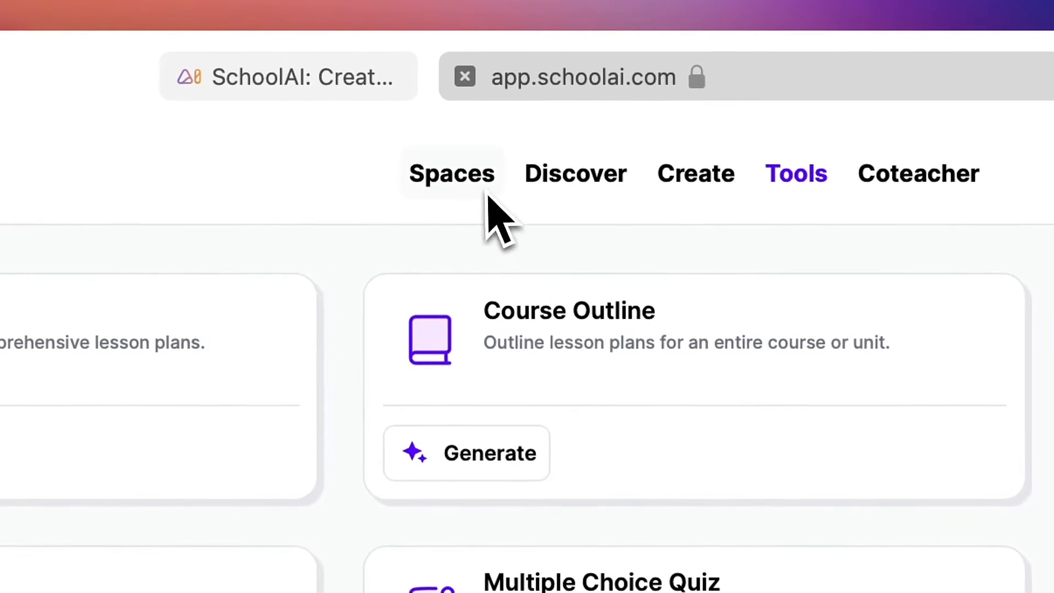
click(451, 173)
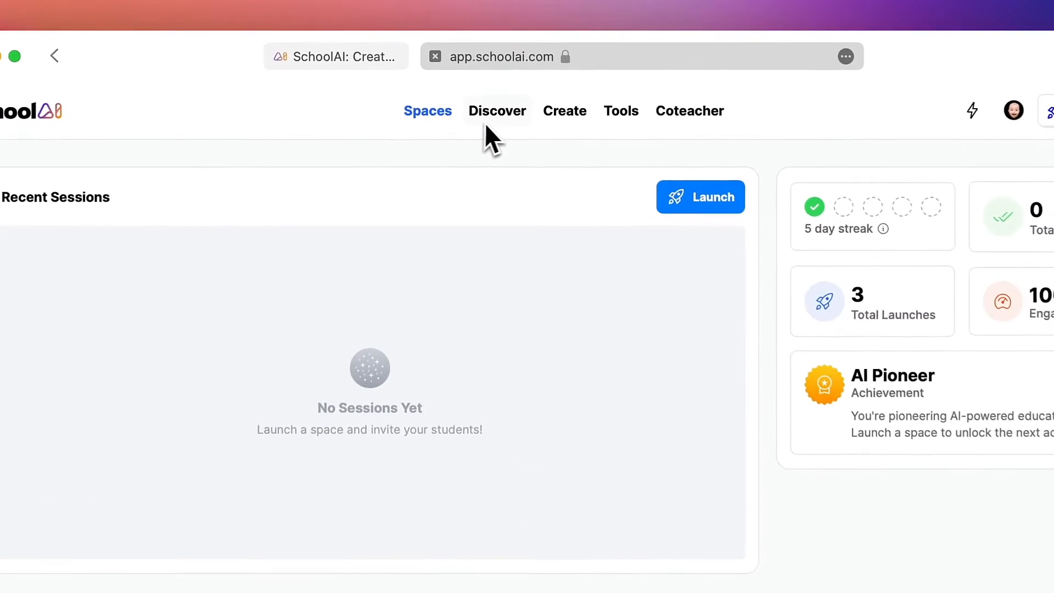
- Open the 'History Comes To Life' collection from Discover and scroll through its spaces
click(498, 112)
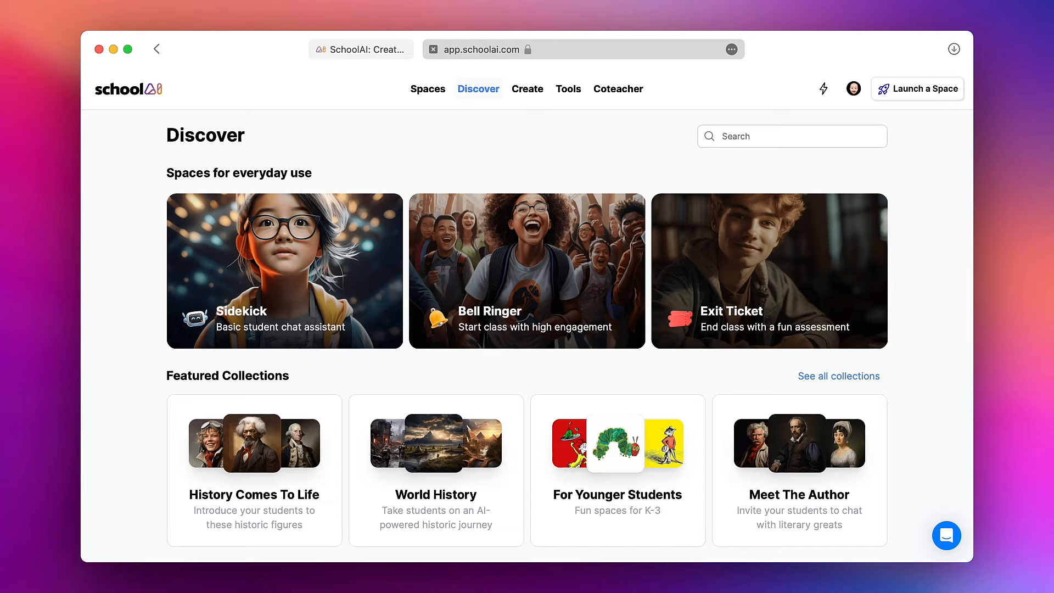
mouse_move(476, 133)
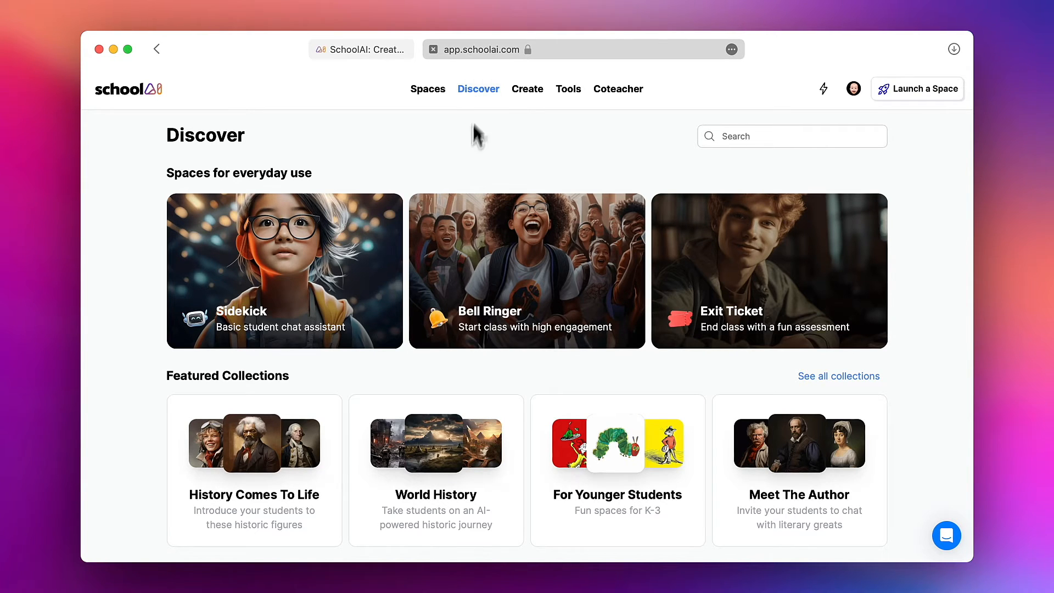
scroll(down, 3)
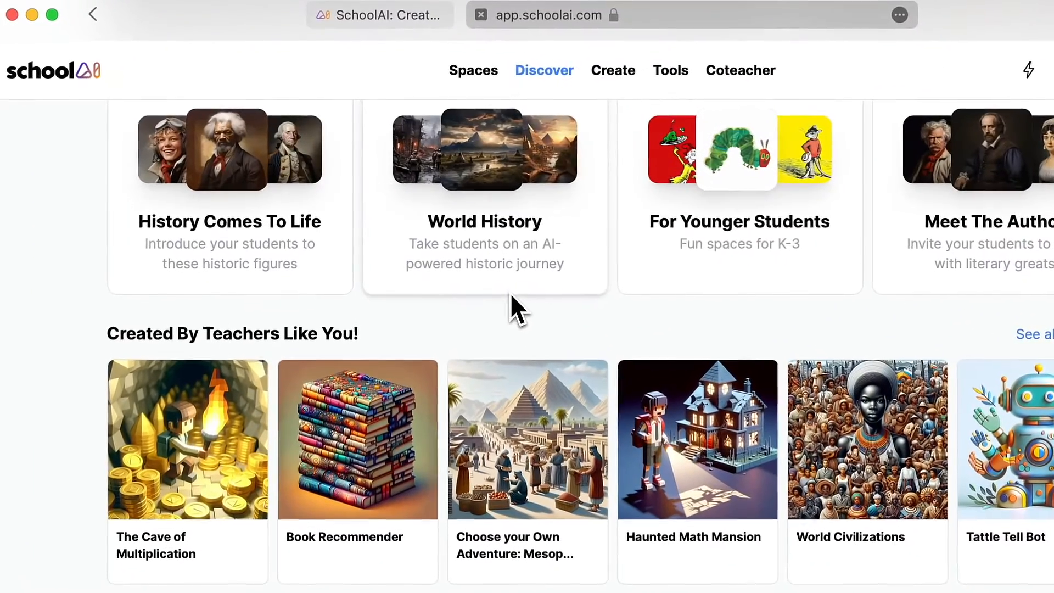
click(229, 197)
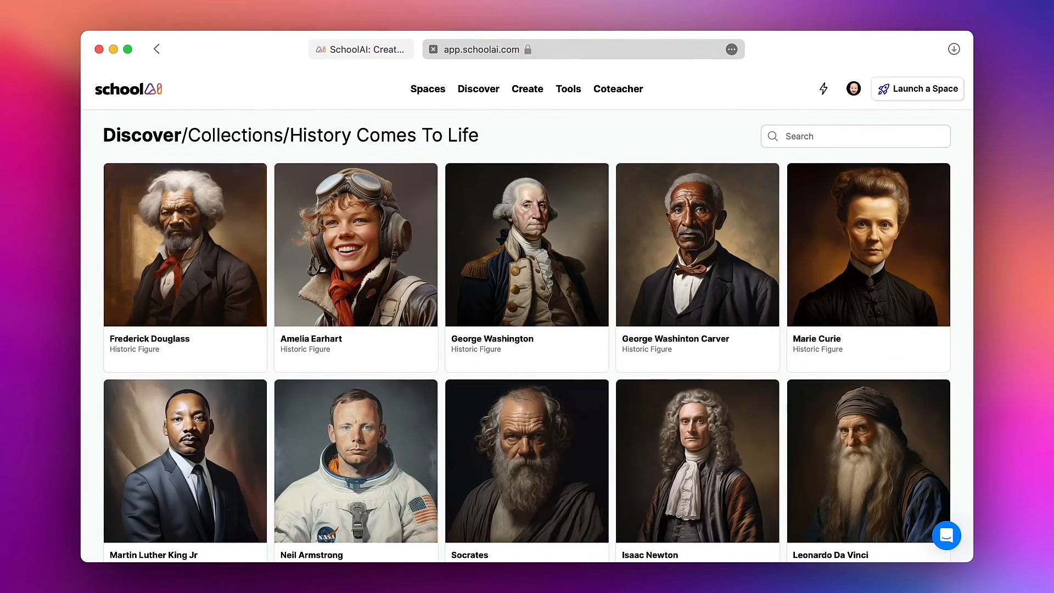
scroll(down, 3)
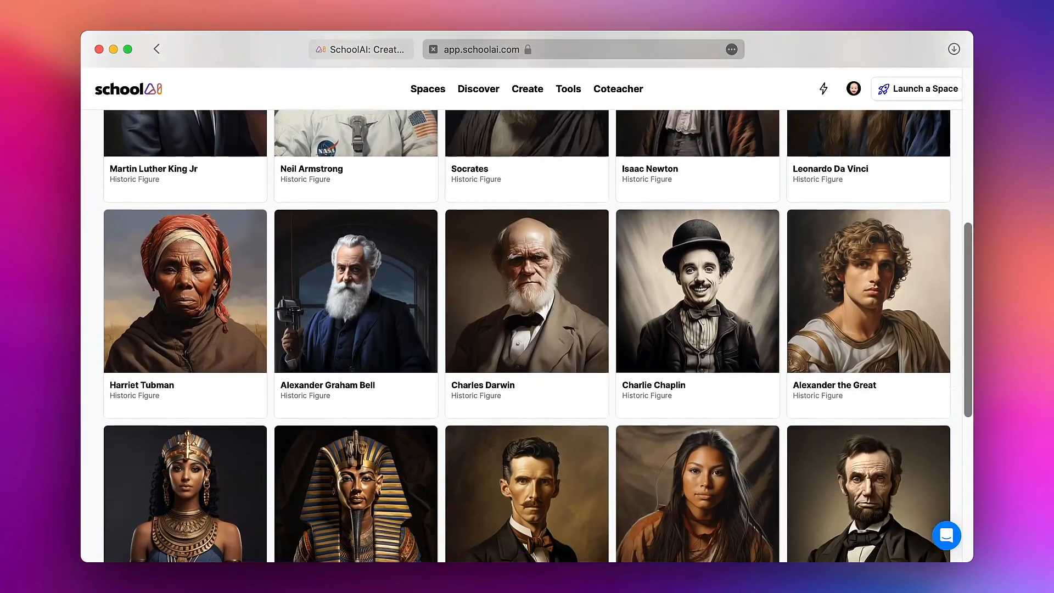
scroll(down, 3)
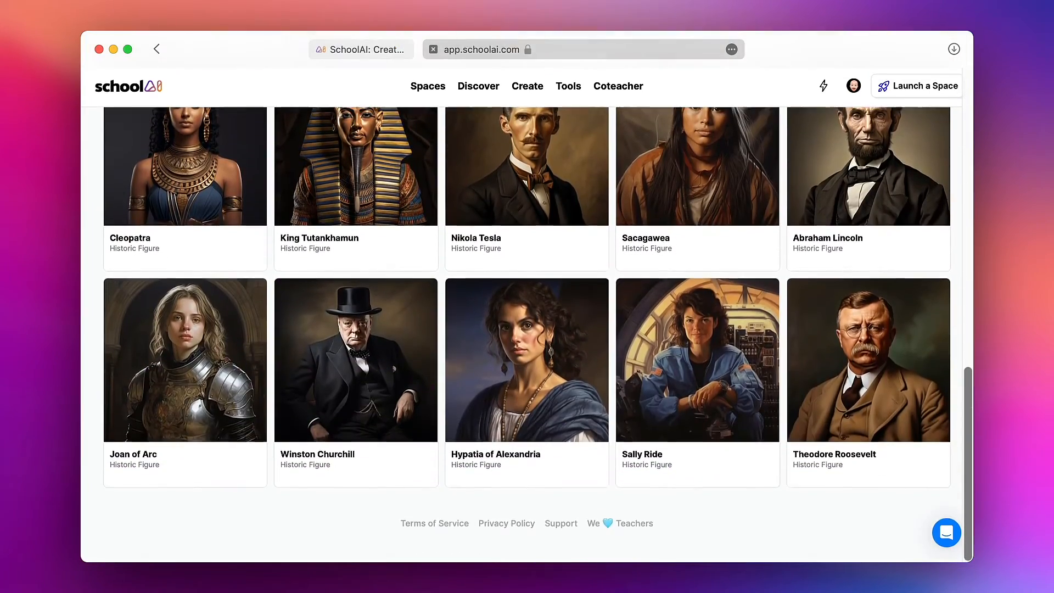
scroll(up, 3)
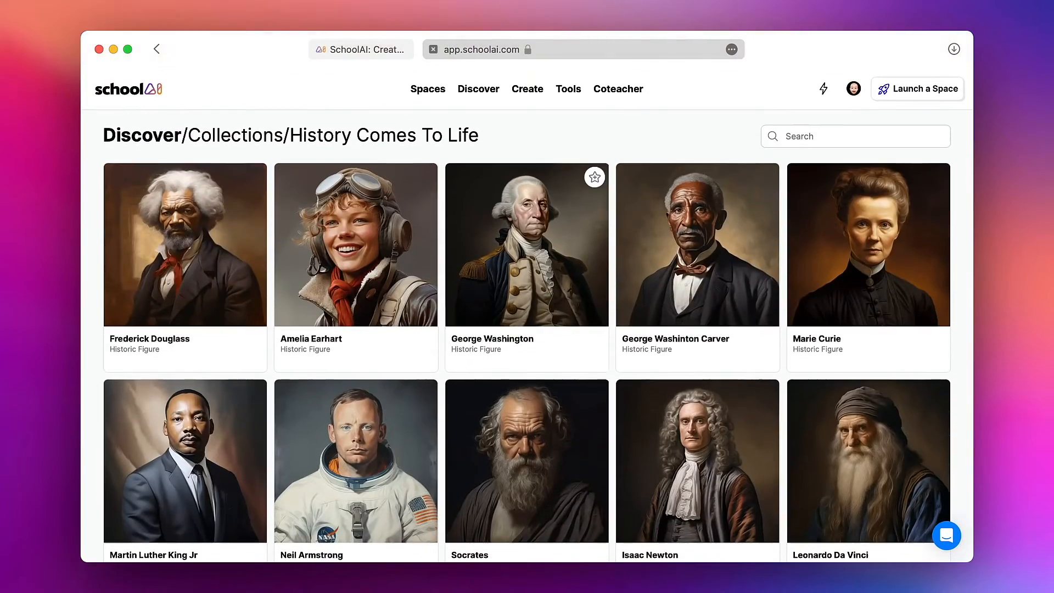
scroll(down, 3)
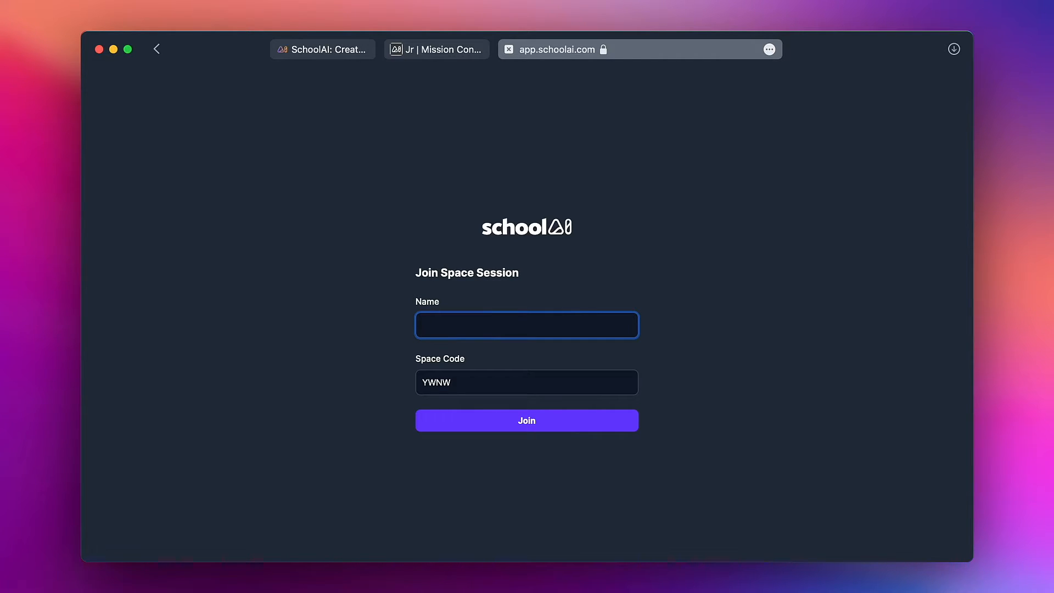
- Join the Martin Luther King Jr session with the name 'Student'
click(526, 324)
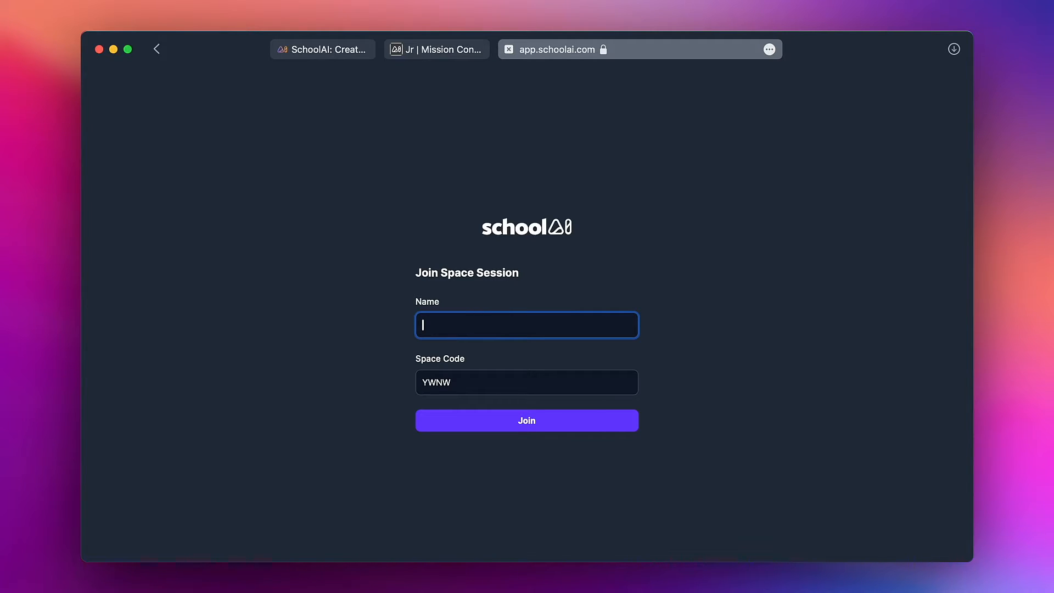
text(Studen)
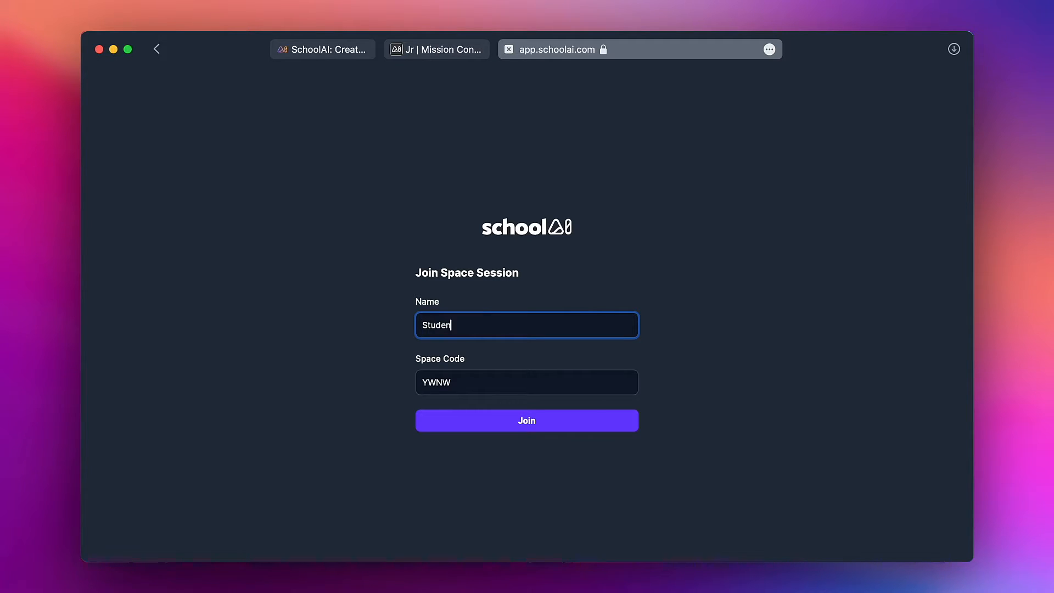
text(t)
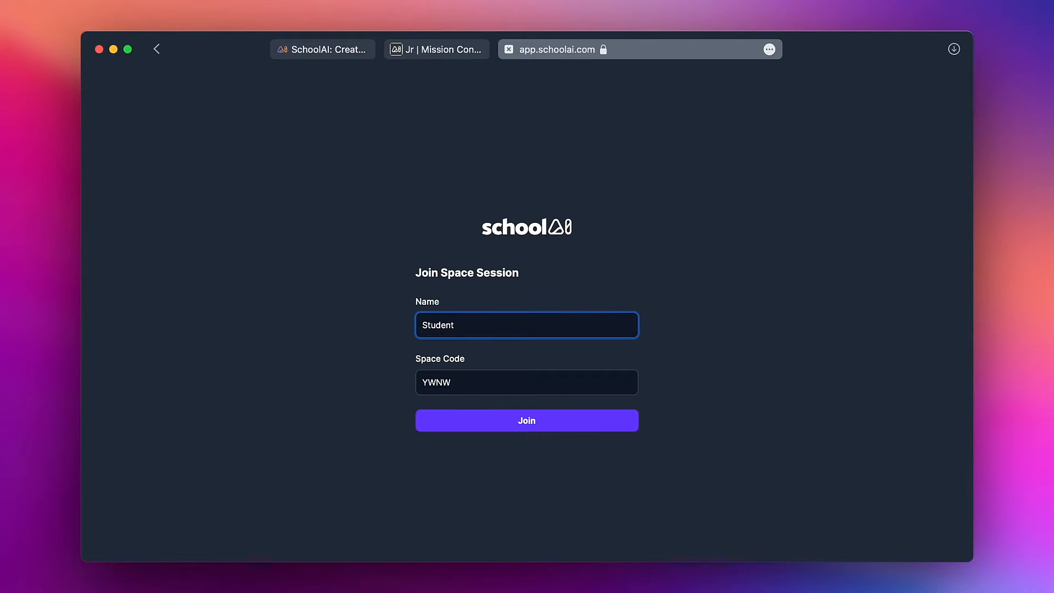
click(526, 325)
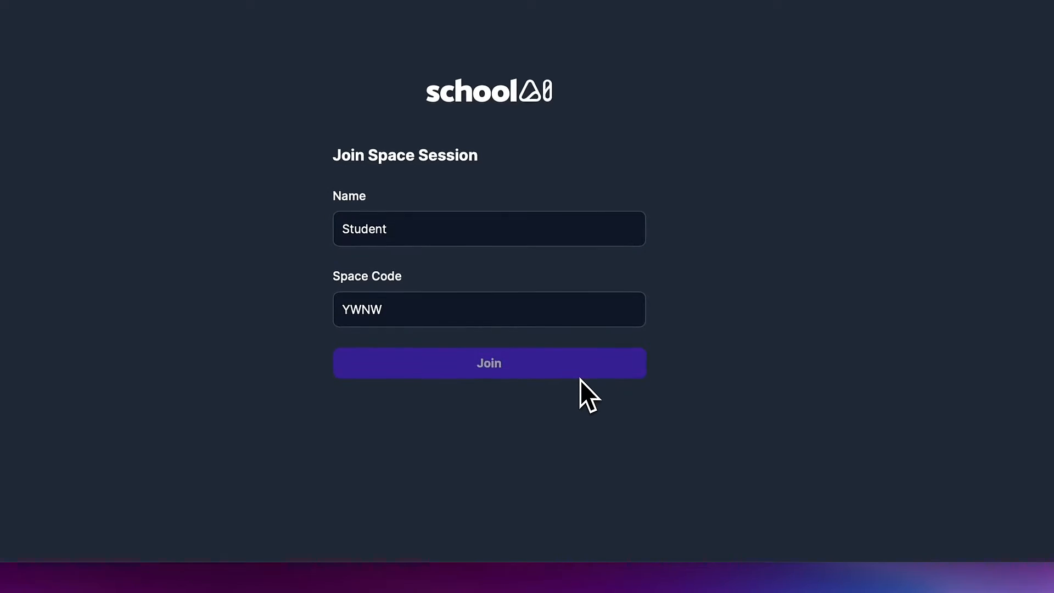
click(489, 363)
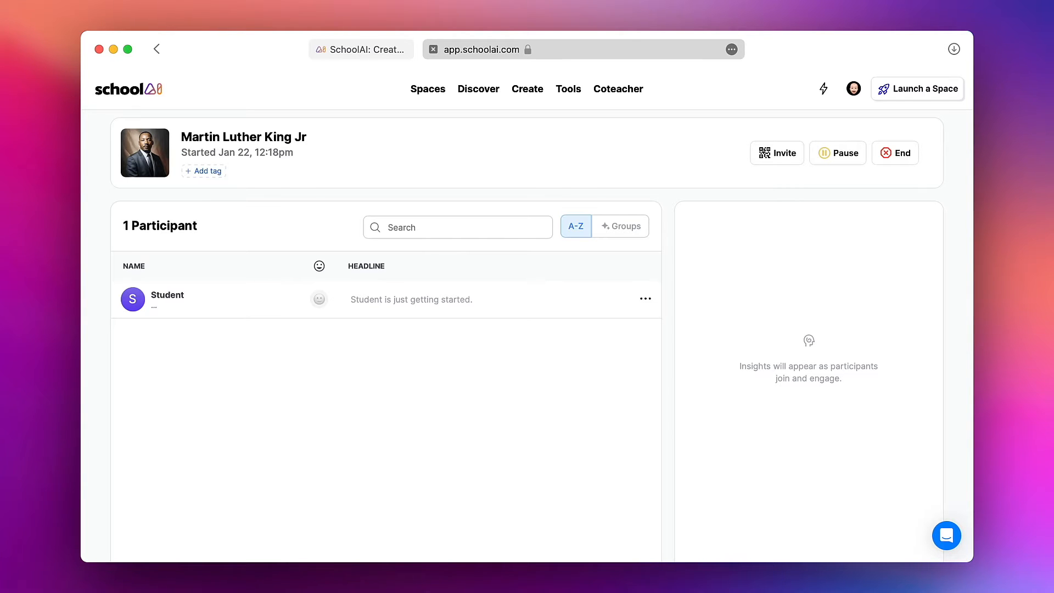
click(410, 299)
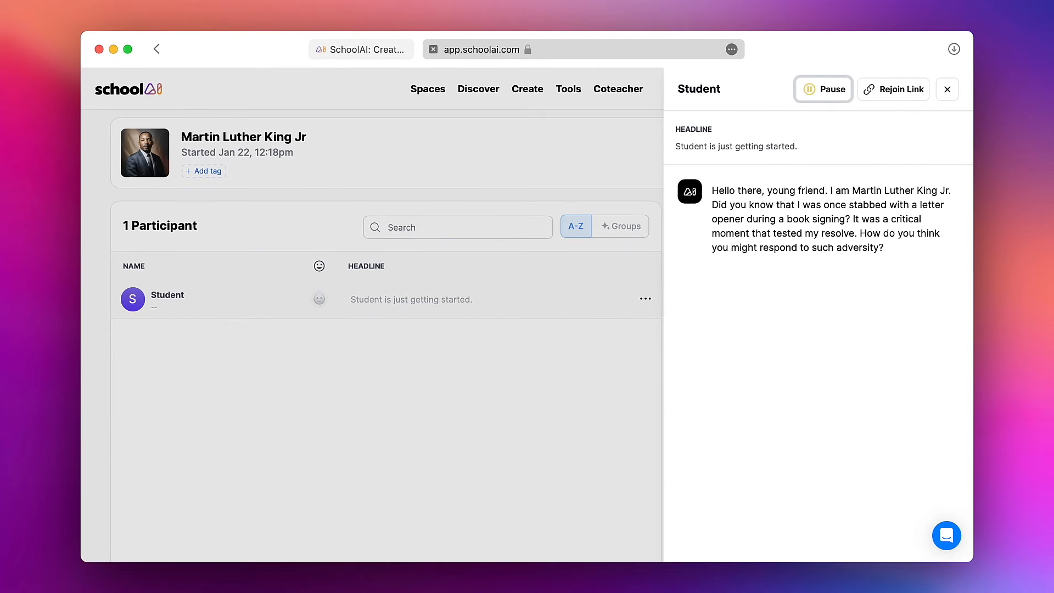
click(644, 298)
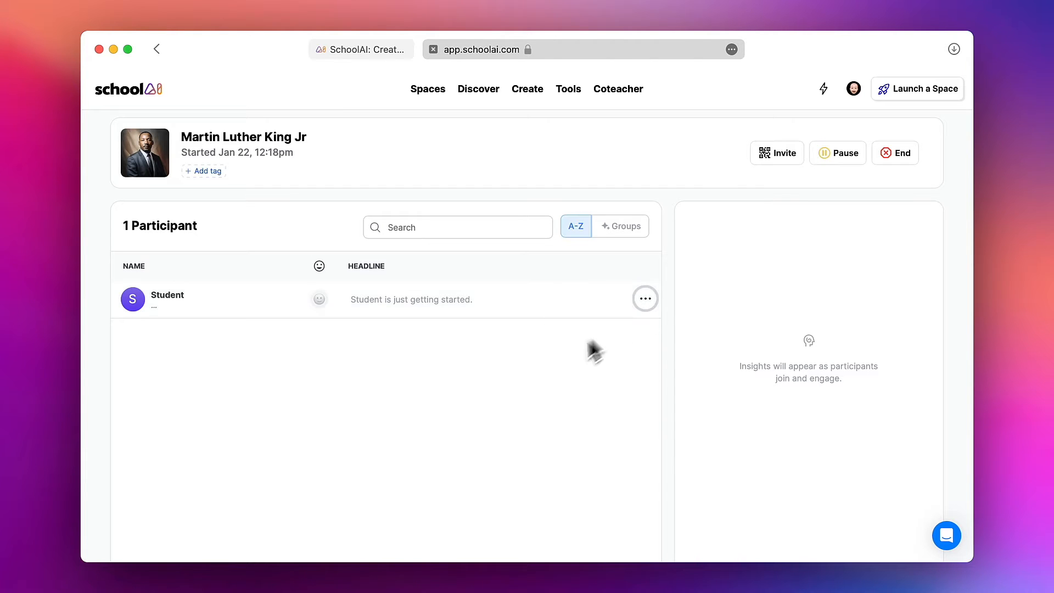
mouse_move(551, 385)
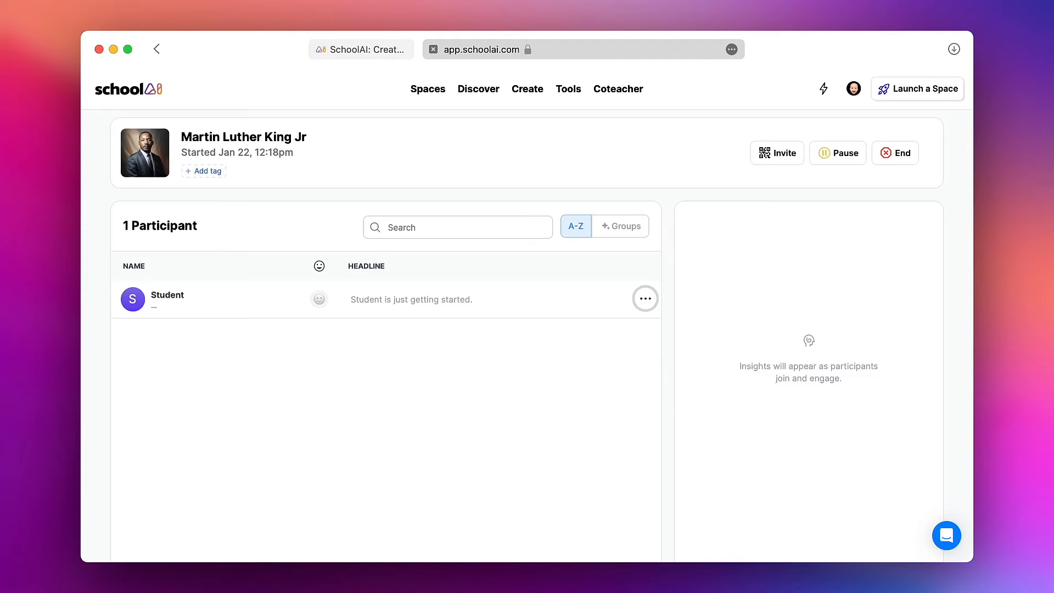
mouse_move(524, 109)
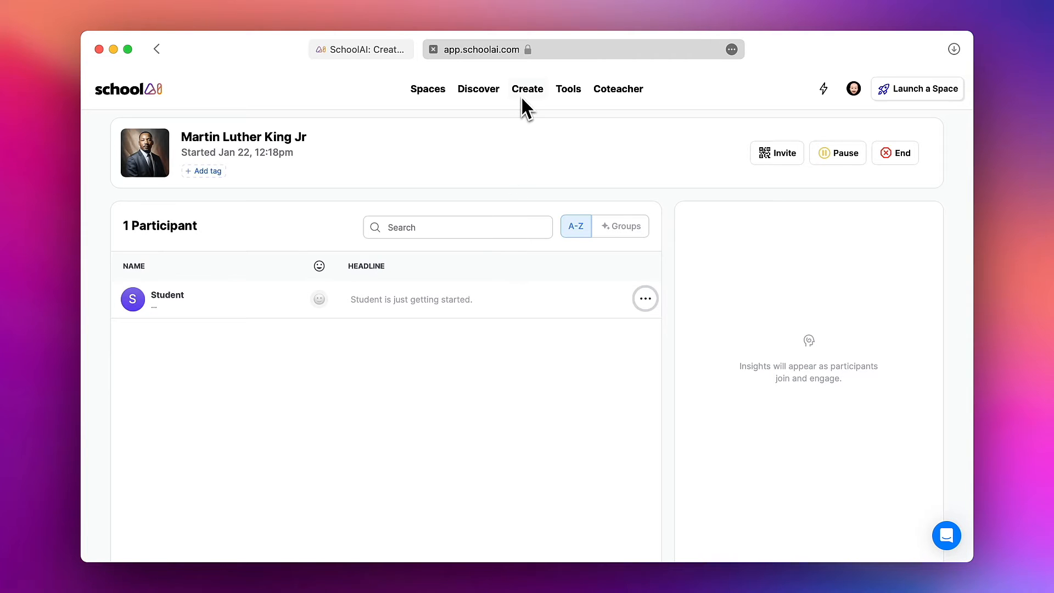
- Start a new custom space from My Spaces titled 'Igneous Rocks'
click(527, 88)
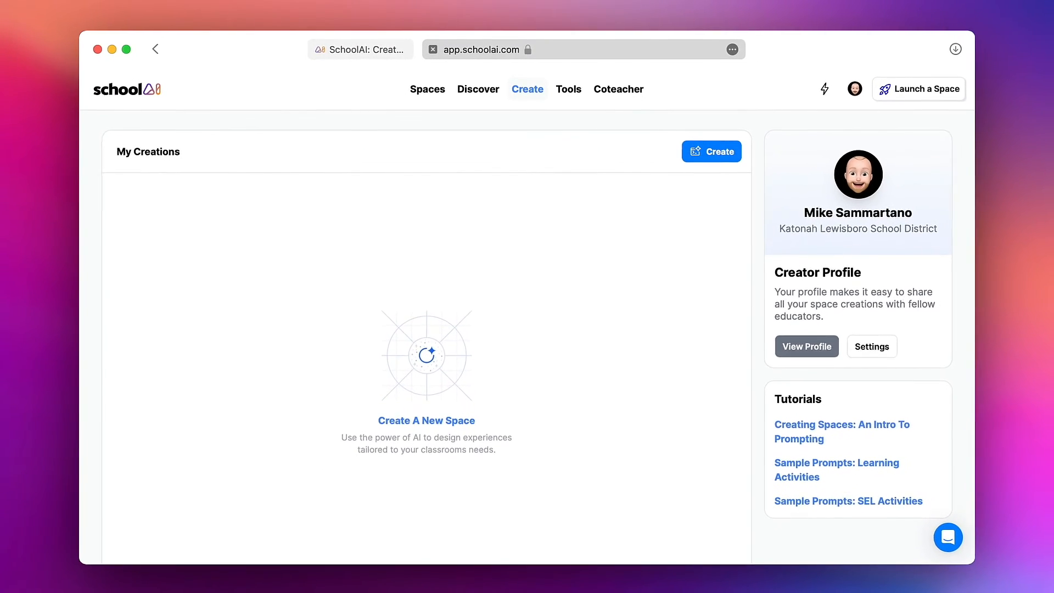
mouse_move(525, 107)
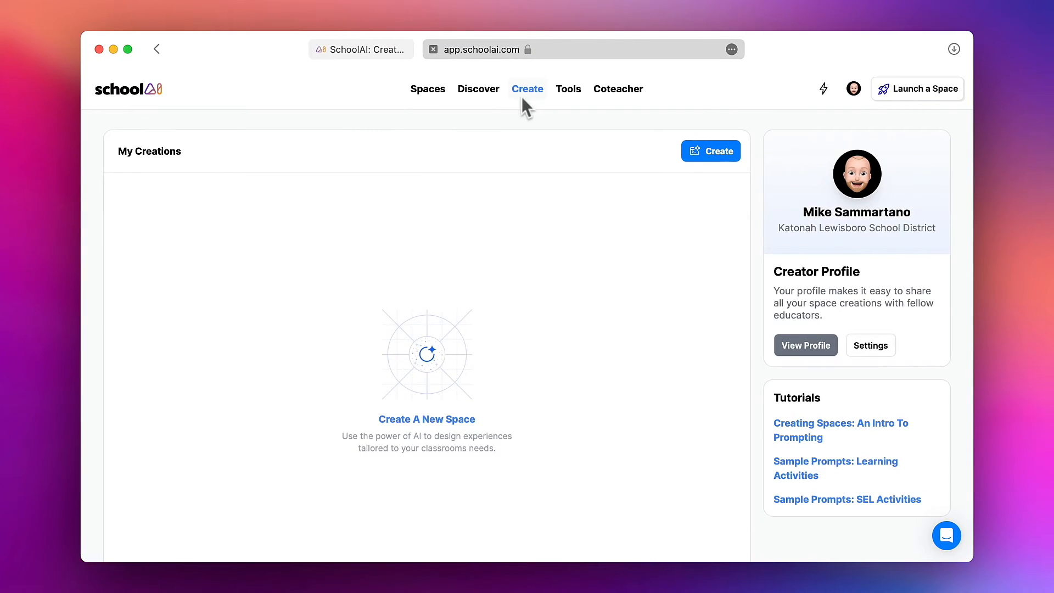
click(710, 150)
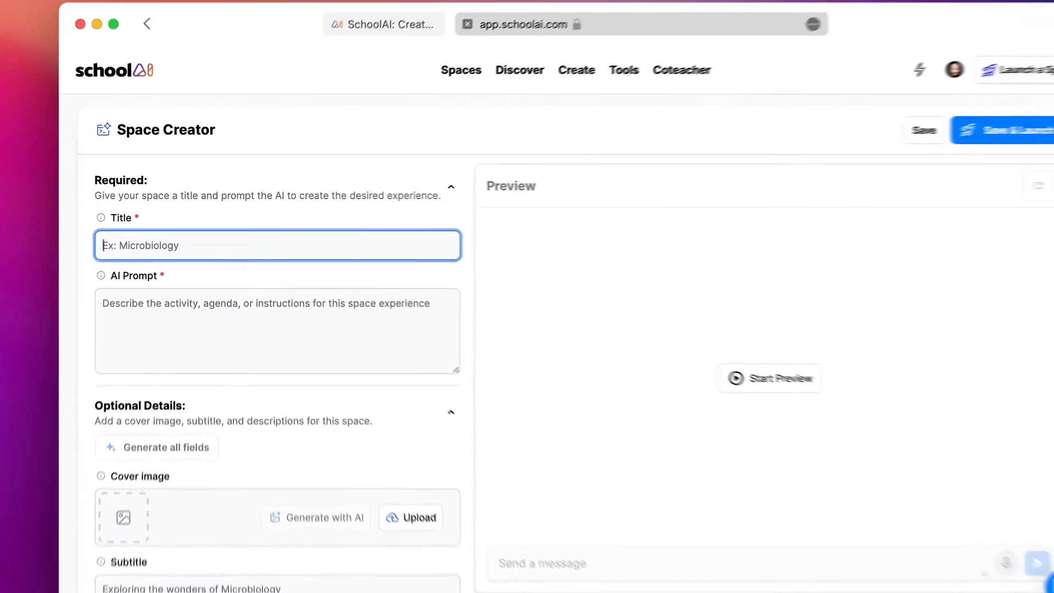
text(Igneous Rocks)
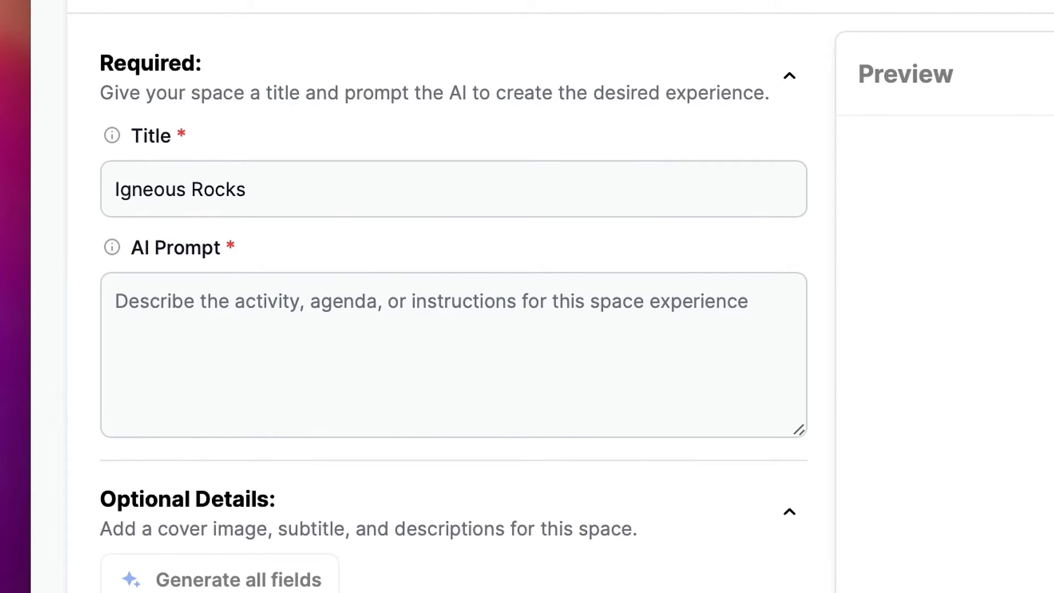
mouse_move(395, 281)
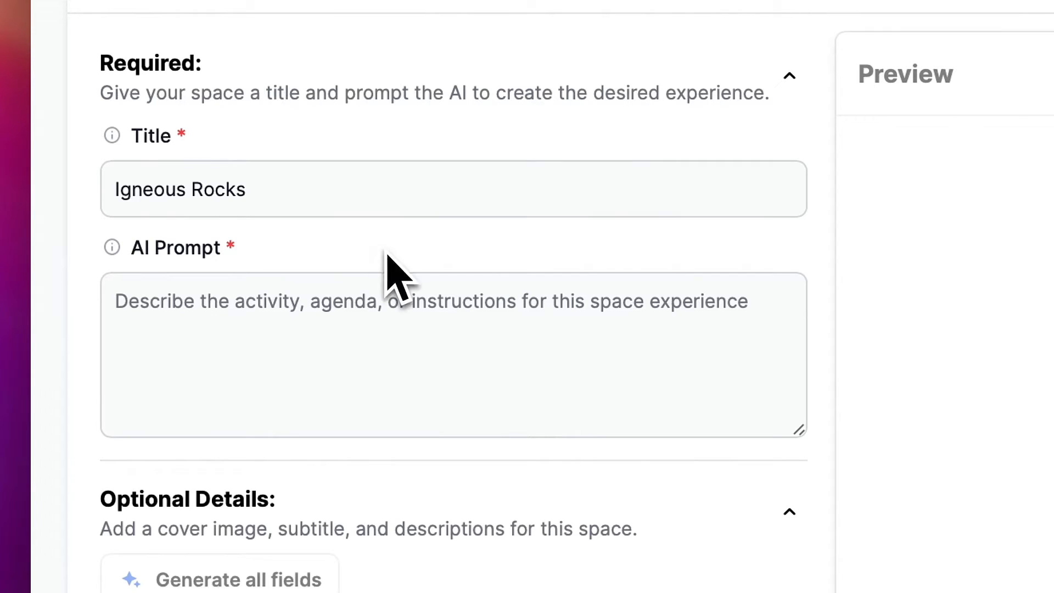
- Write an AI prompt for scaffolded help on igneous rocks, volcanoes and plate tectonics
click(396, 356)
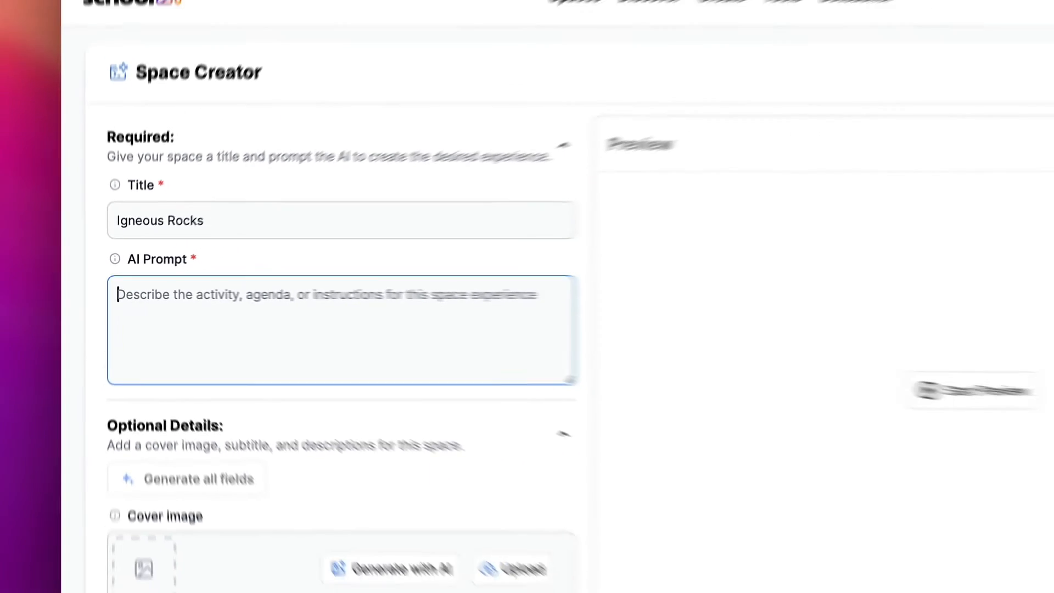
text(Answer questions that students pose about igneous rocks, volcanoes, and plate tectonics.  Be supportive and patient.  Do not provide direct a)
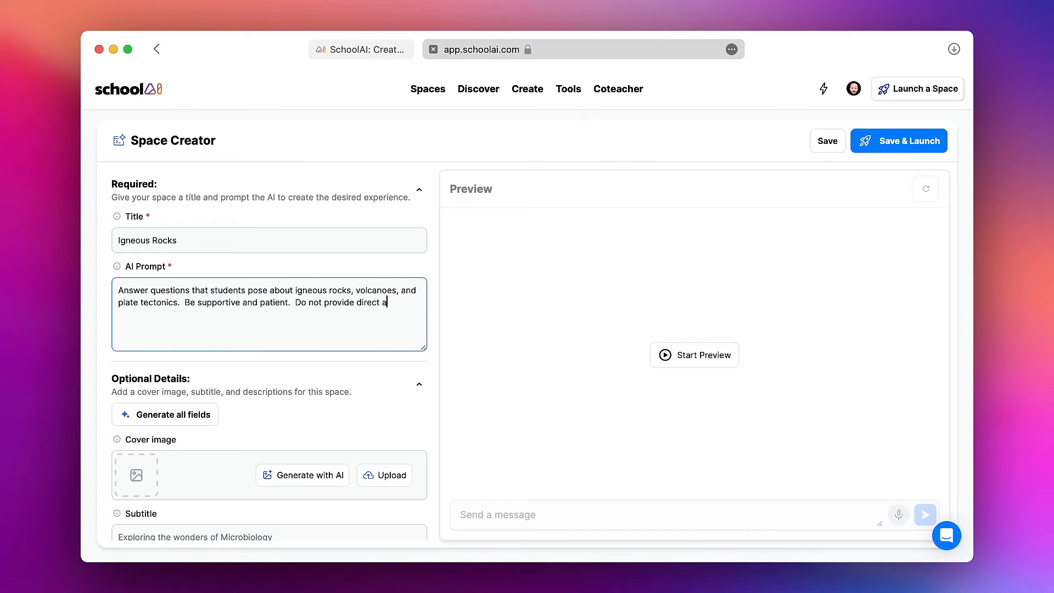
text(nswers, rather help students to understand the content by asking scaffolded questions.  Focus on igneous rock formation and the characteristics of igneous rocks that help in identification.)
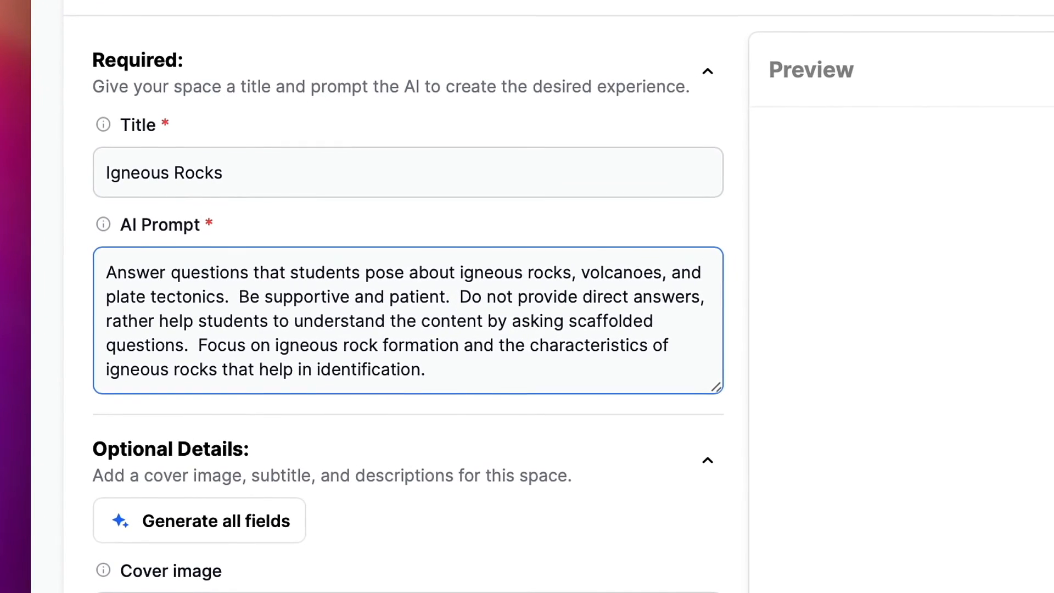
click(425, 369)
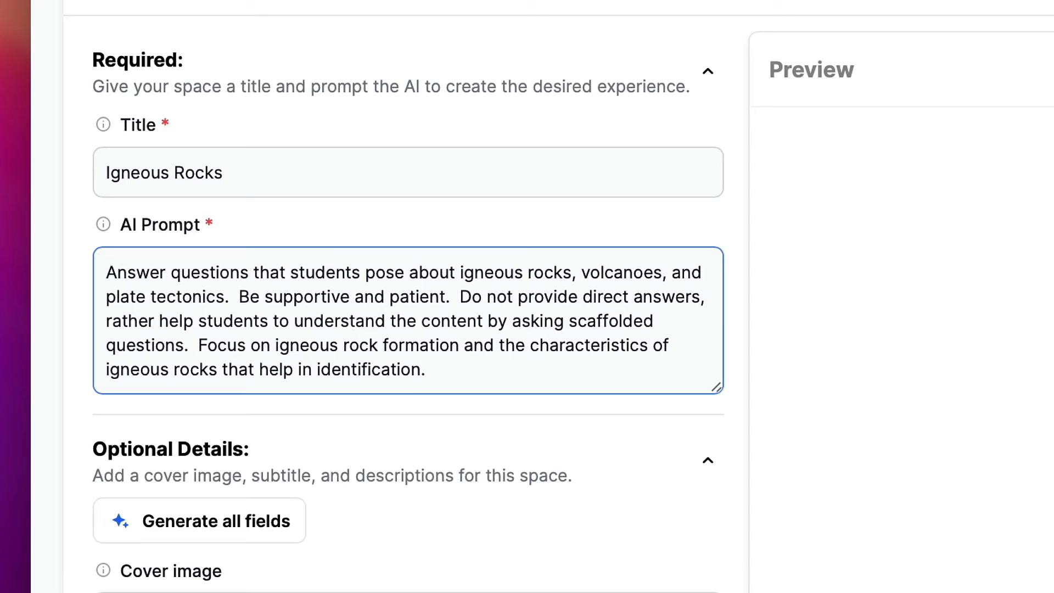
click(424, 369)
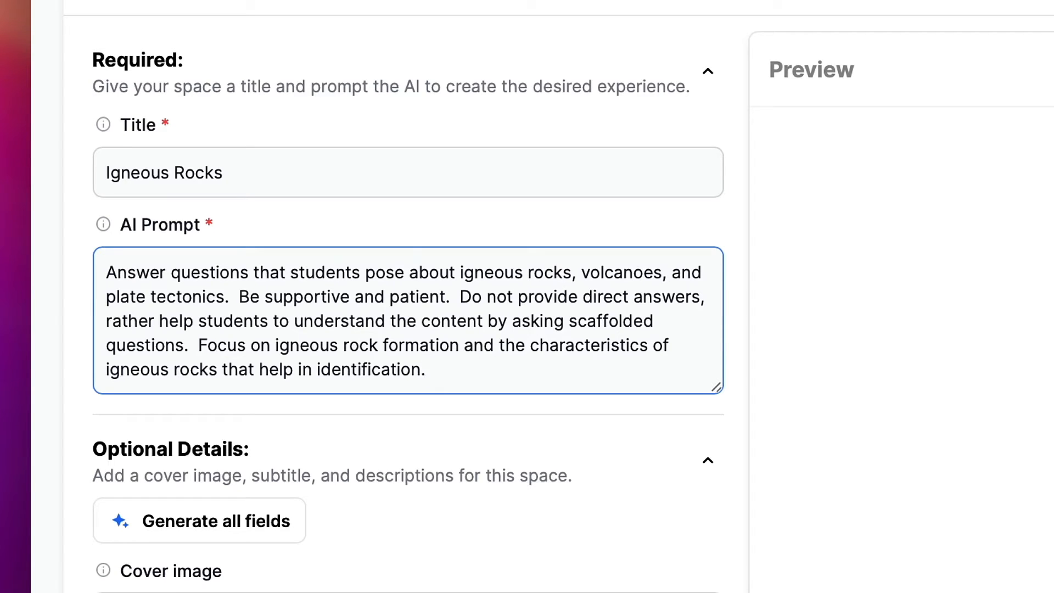
click(426, 369)
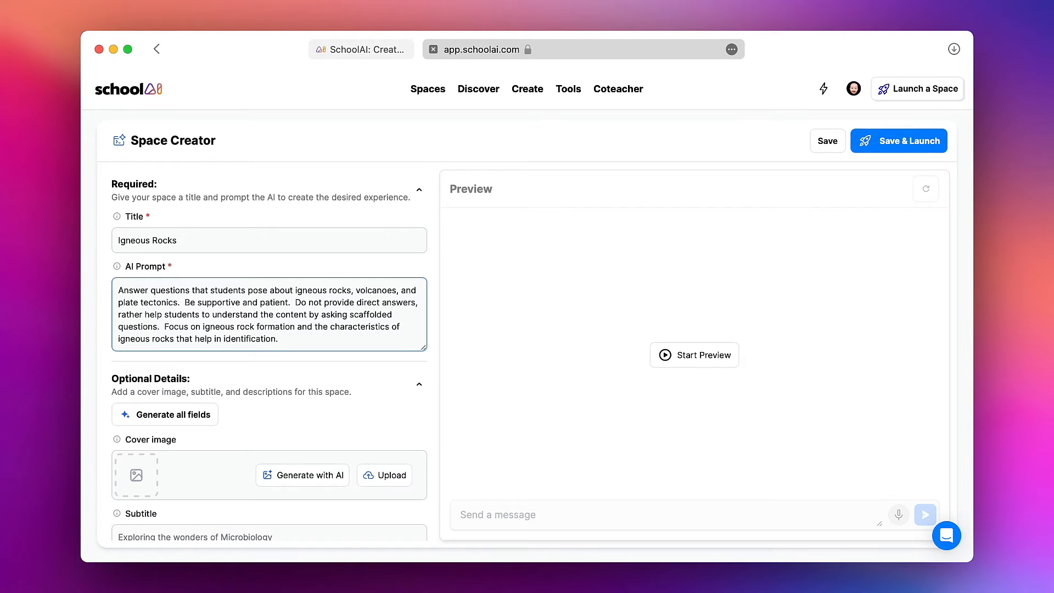
click(277, 339)
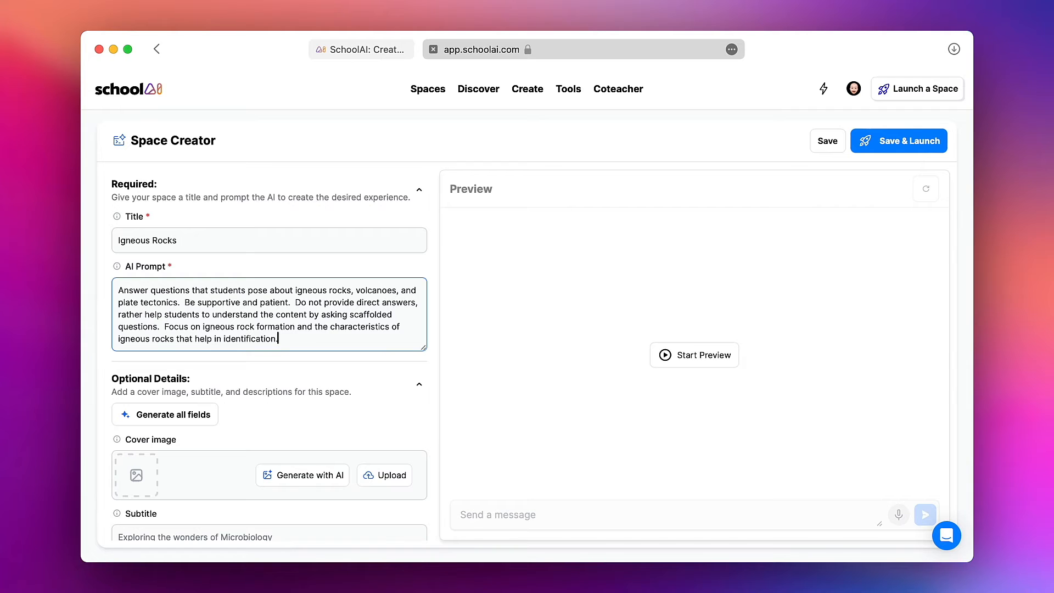
scroll(down, 3)
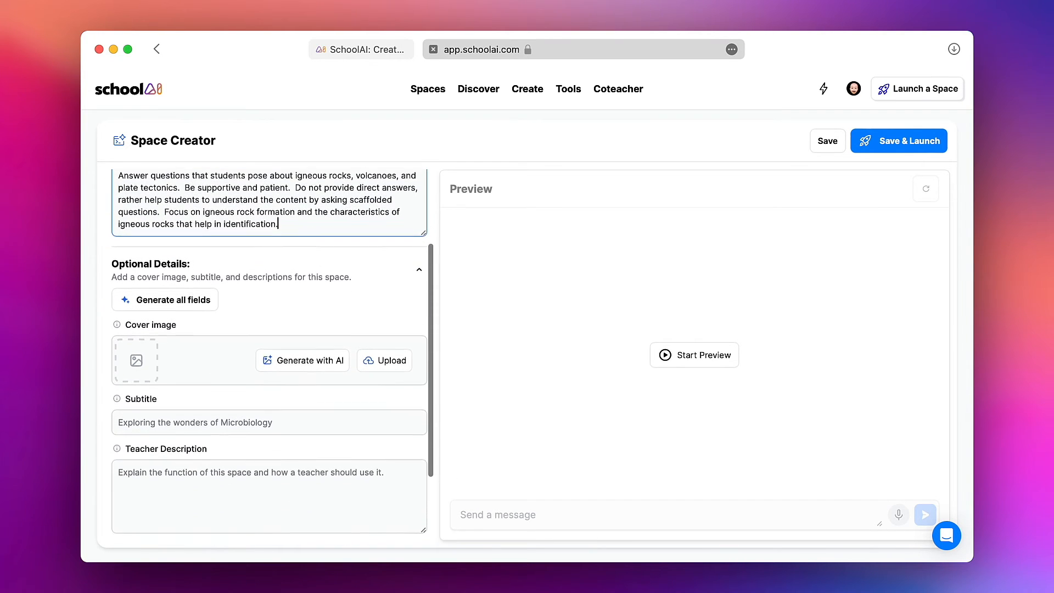
scroll(down, 3)
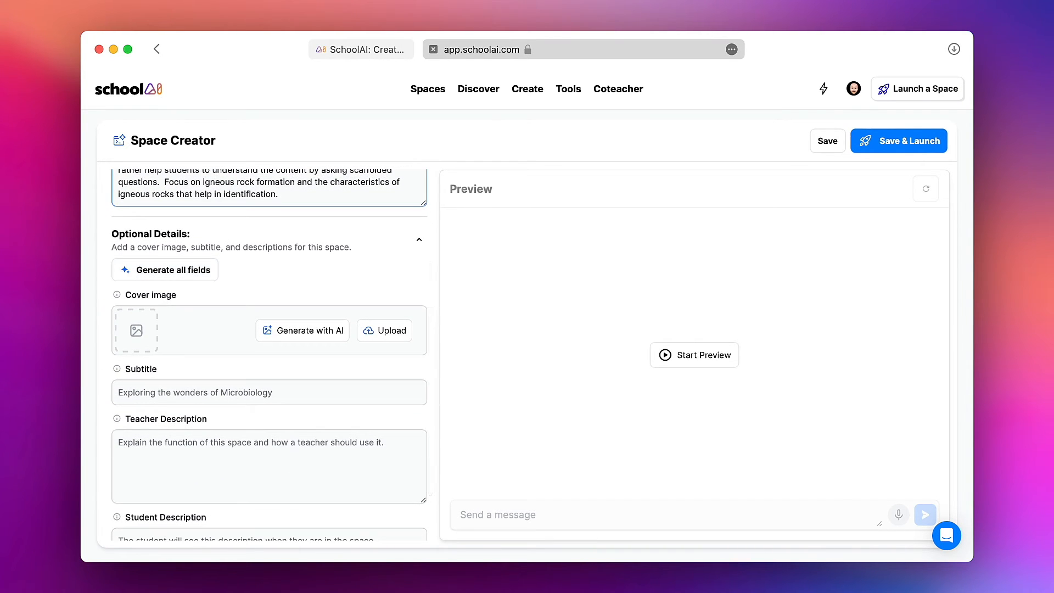
scroll(down, 3)
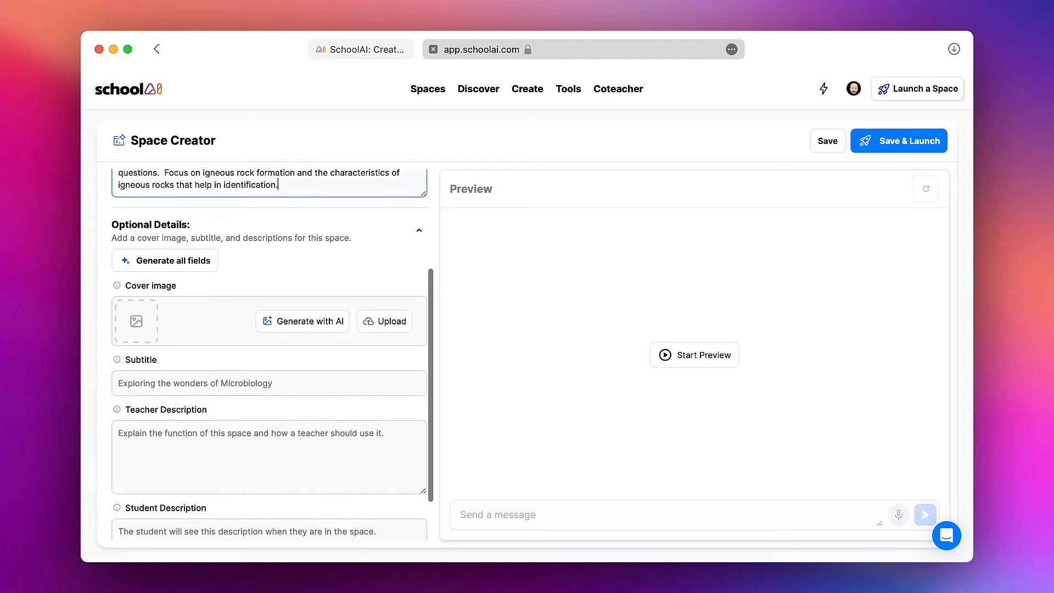
scroll(down, 3)
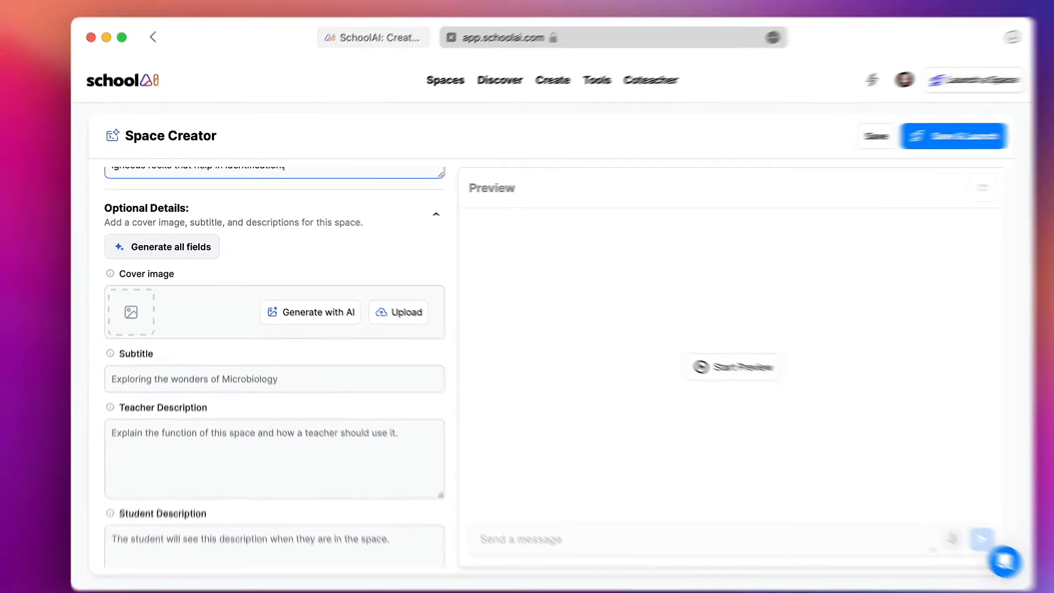
- Generate all optional fields and review the volcano cover, subtitle and descriptions
click(162, 246)
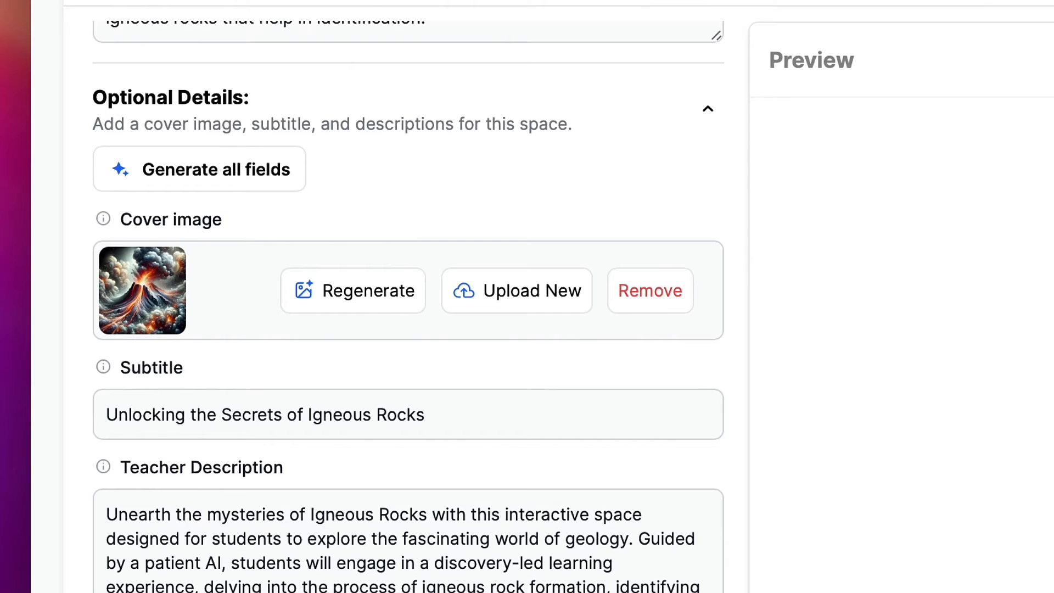
scroll(up, 3)
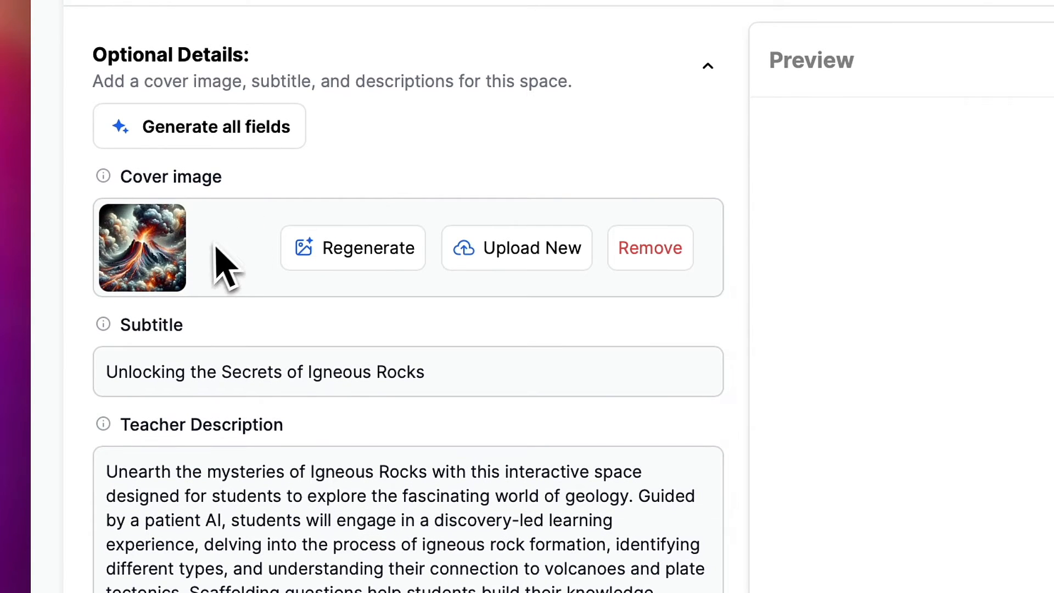
scroll(down, 3)
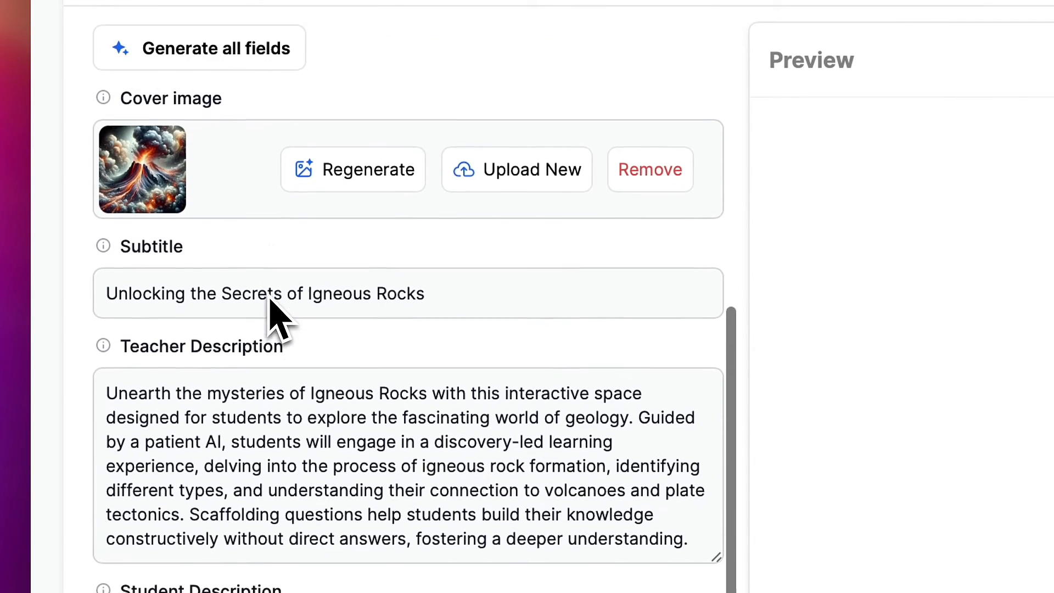
scroll(up, 3)
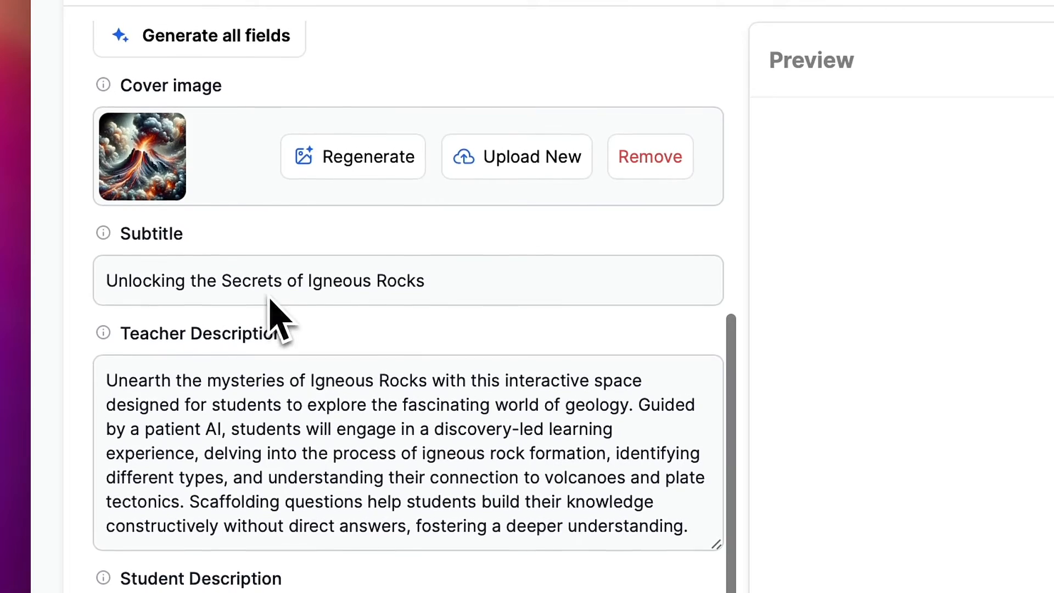
scroll(down, 3)
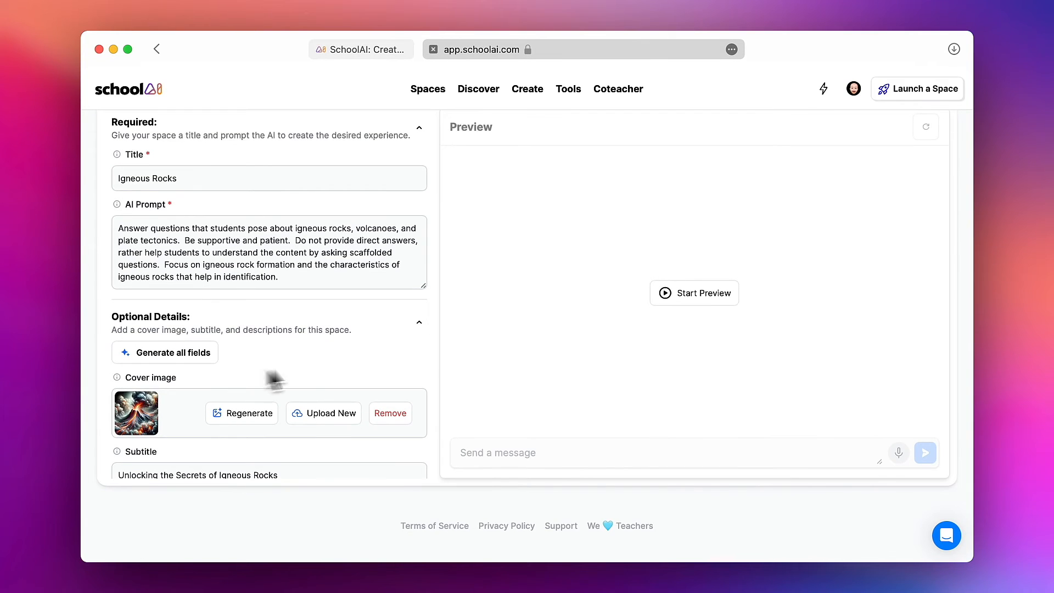
scroll(up, 3)
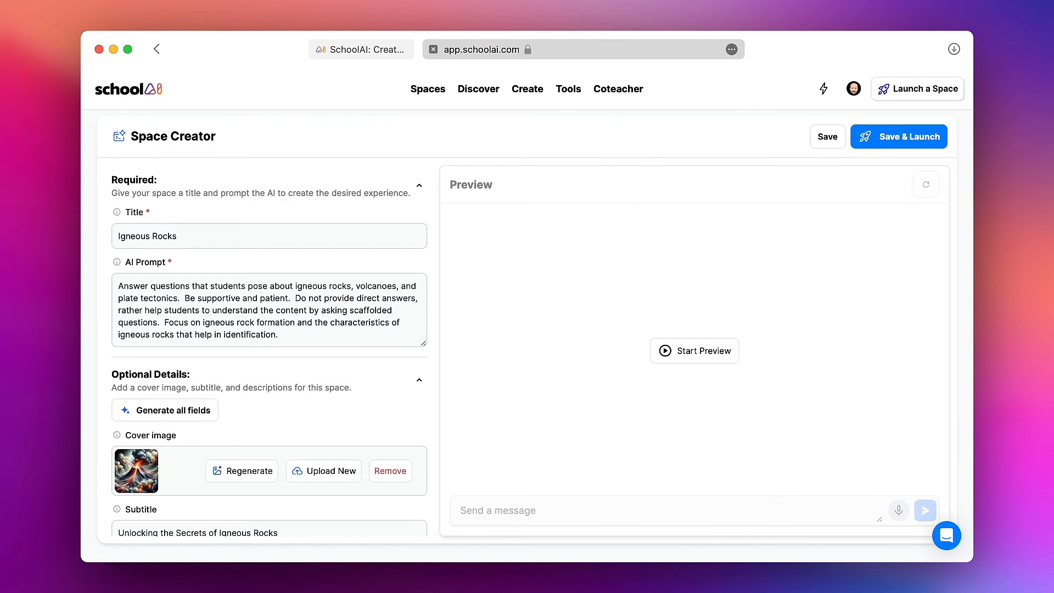
mouse_move(817, 282)
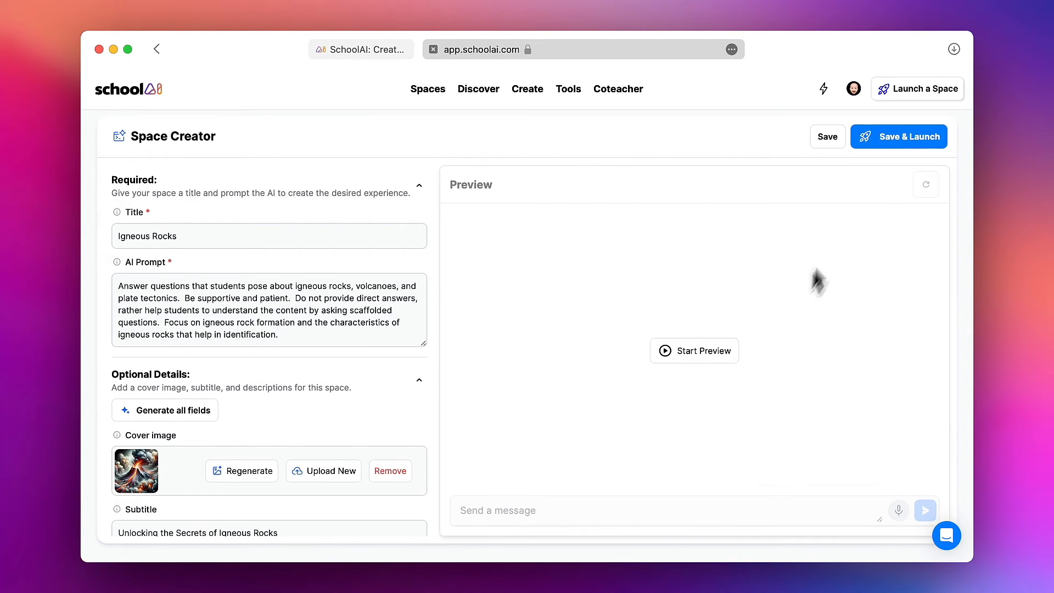
- Save and launch the Igneous Rocks space, dismissing the Space Code window
click(898, 136)
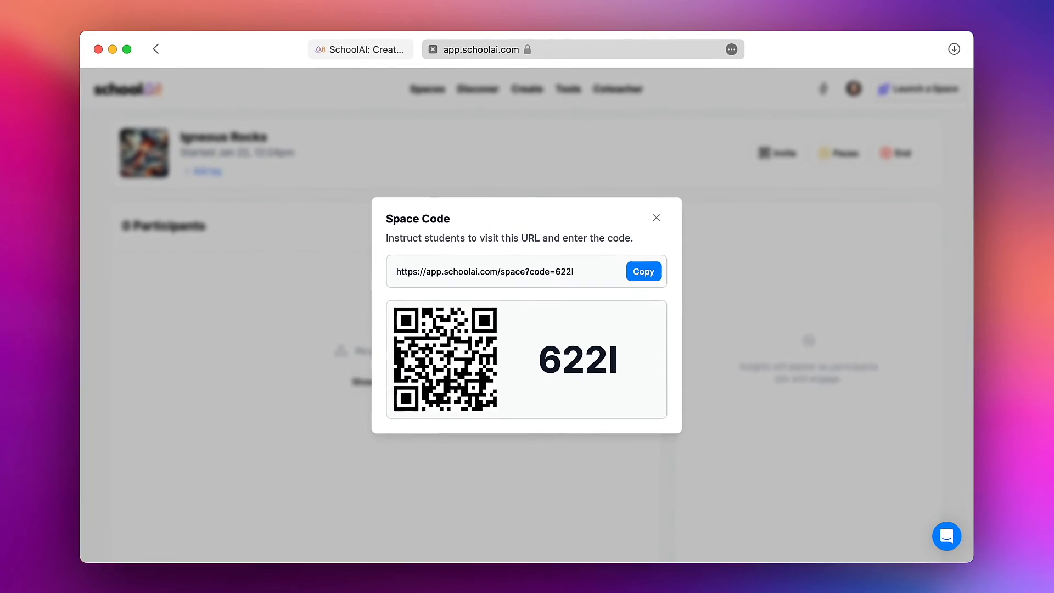
mouse_move(894, 151)
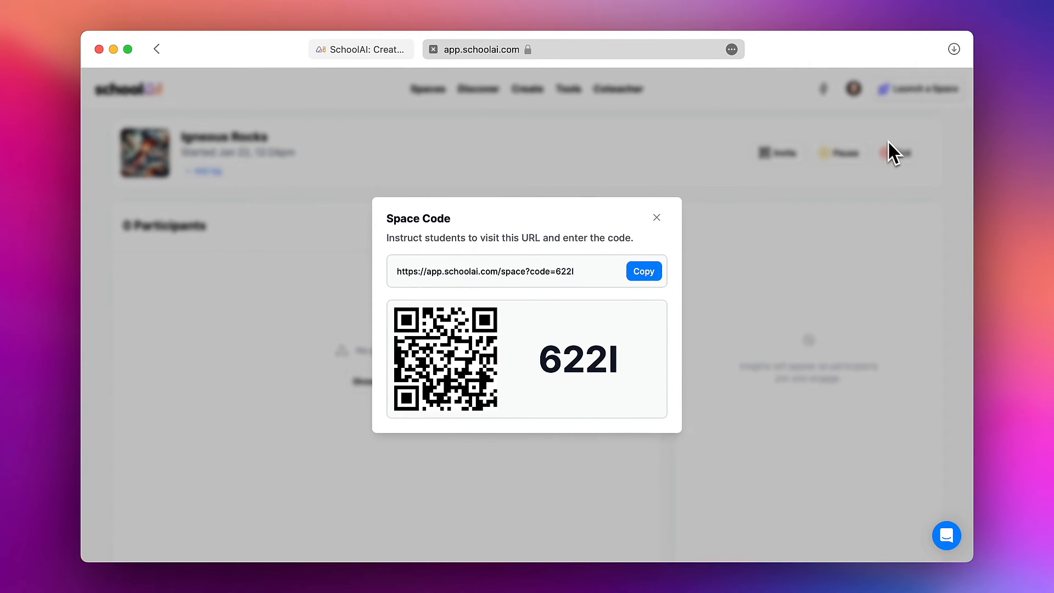
click(642, 271)
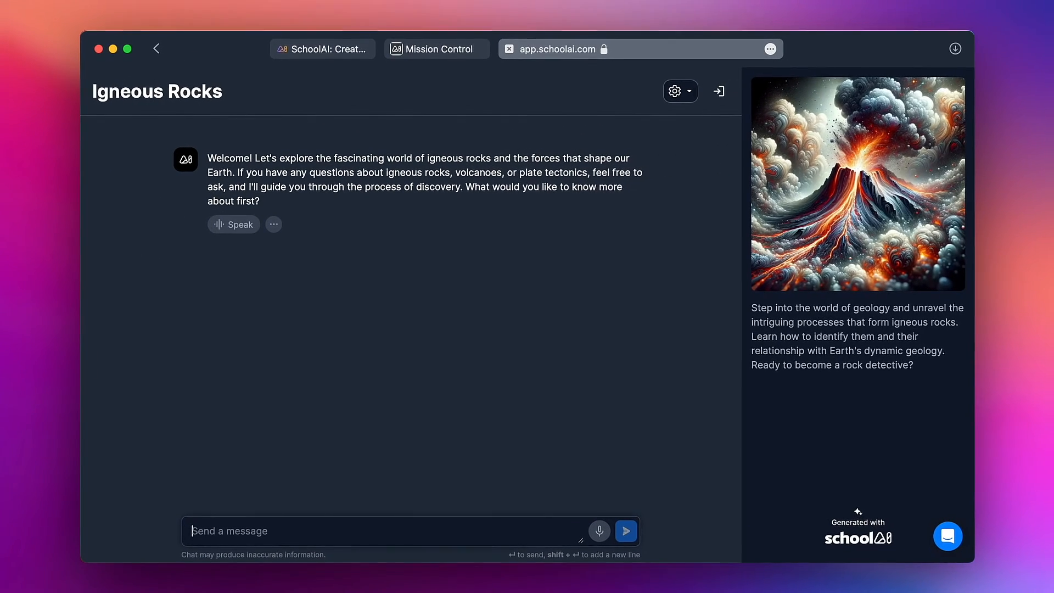
mouse_move(446, 446)
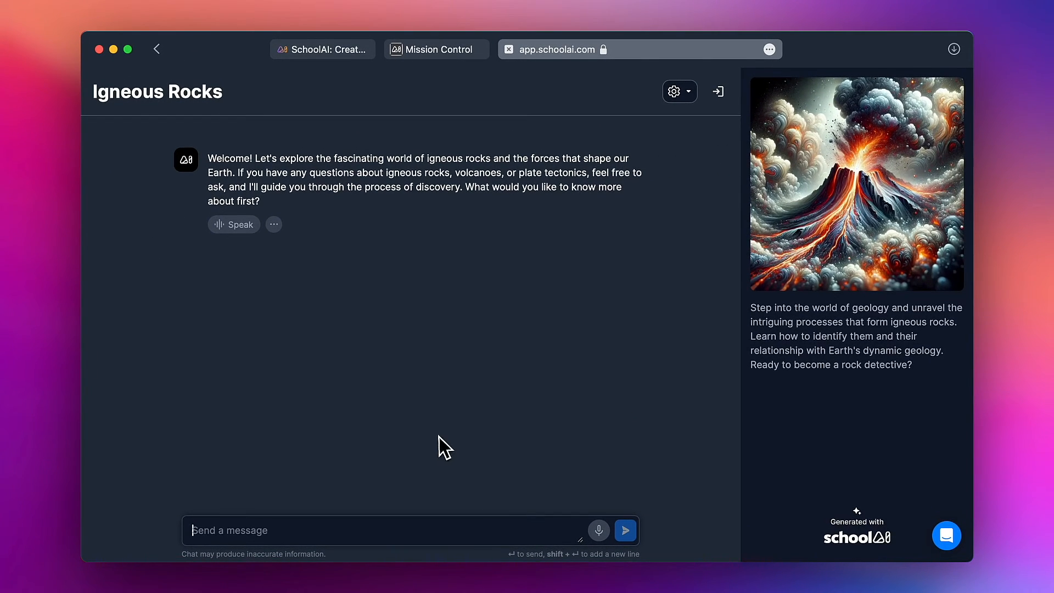
- Send 'How do igneous rocks form?' in the student chat
text(How do igne)
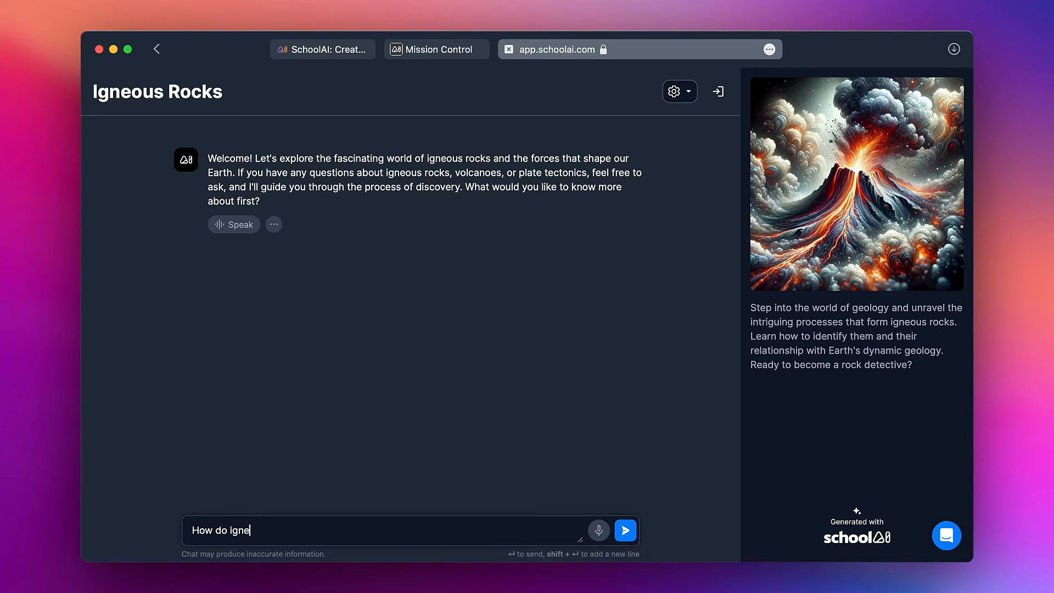
text(ous rocks form?)
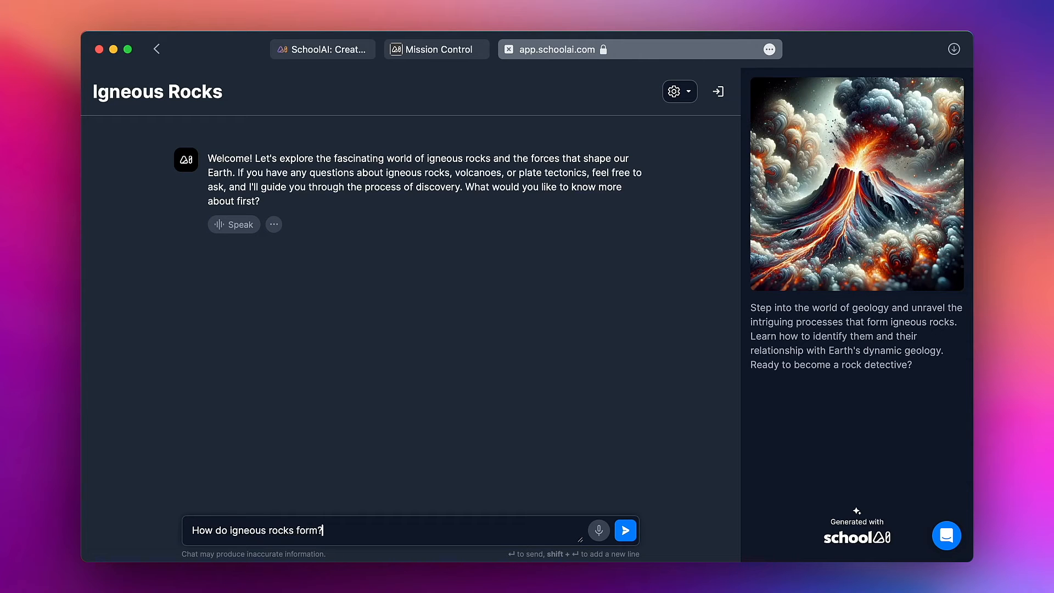
click(624, 529)
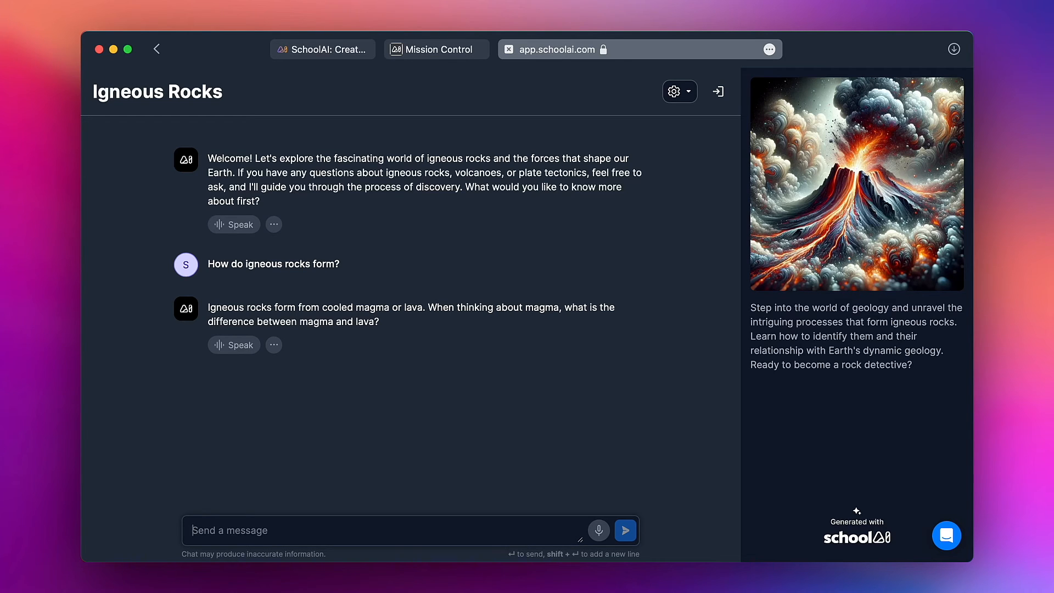
- Reply 'Magma is underground?' to the AI's follow-up question
text(Magma is)
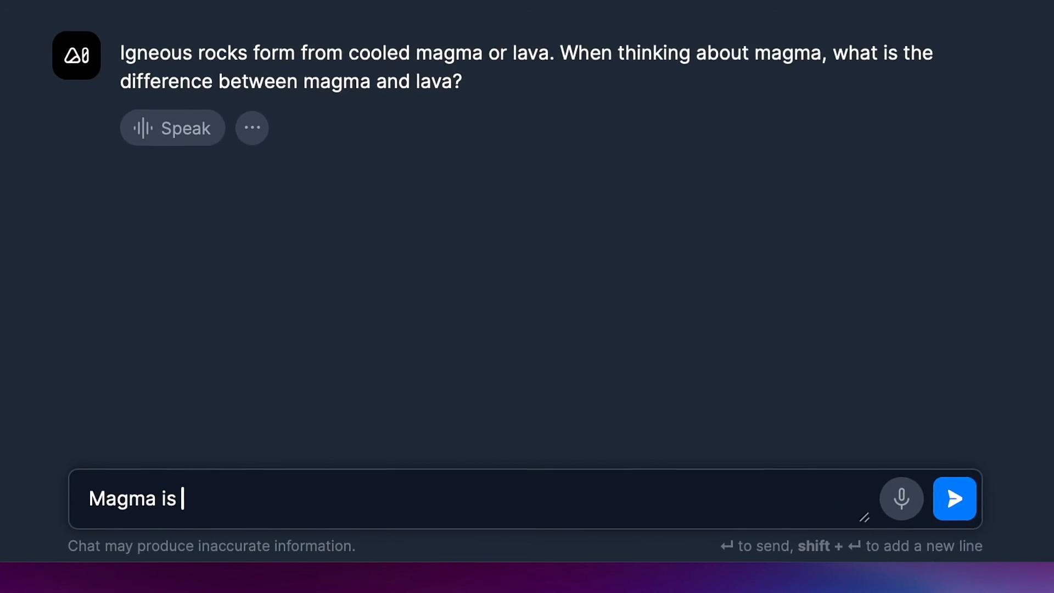
text(underground?)
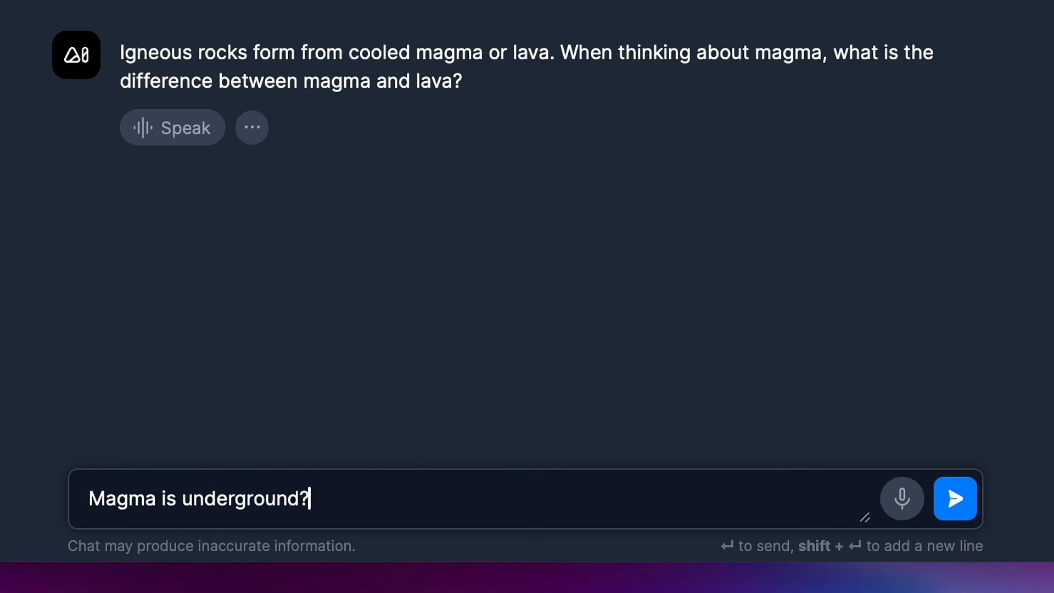
click(955, 498)
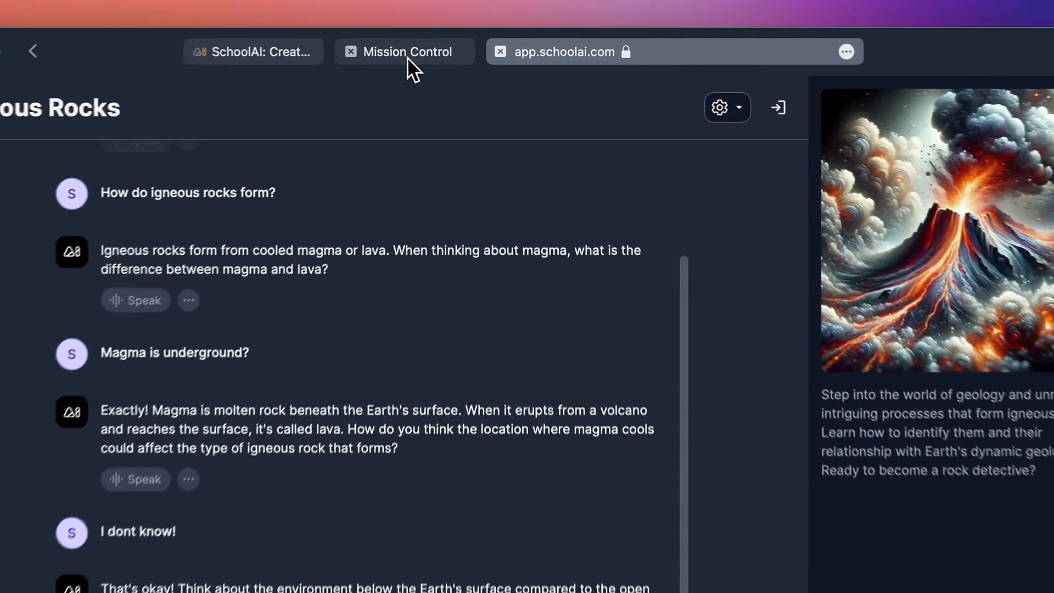
- Switch to Mission Control and refresh it to show Student as a participant
click(349, 52)
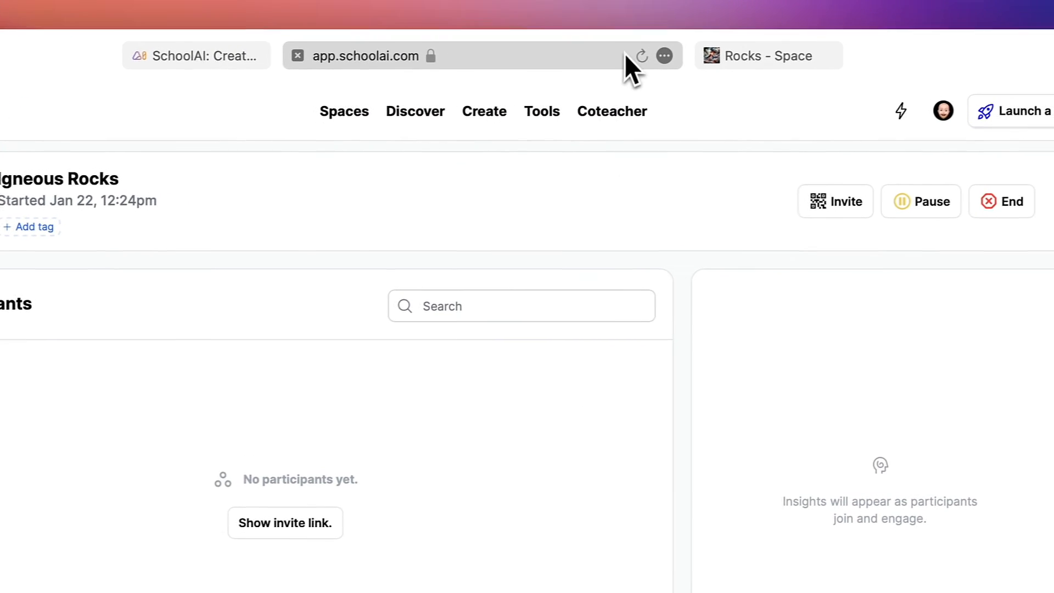
click(641, 56)
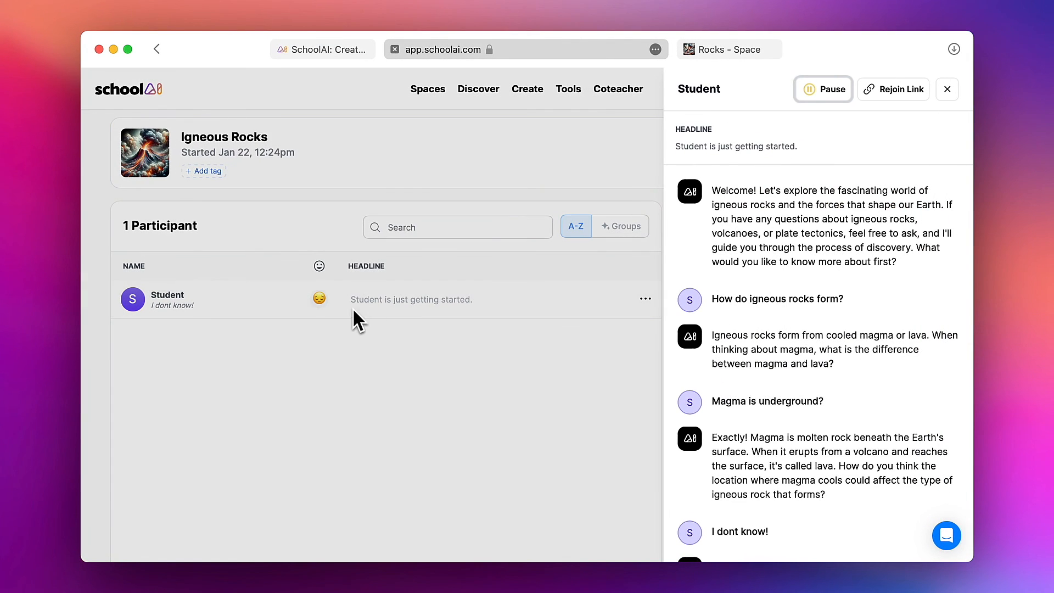
scroll(down, 3)
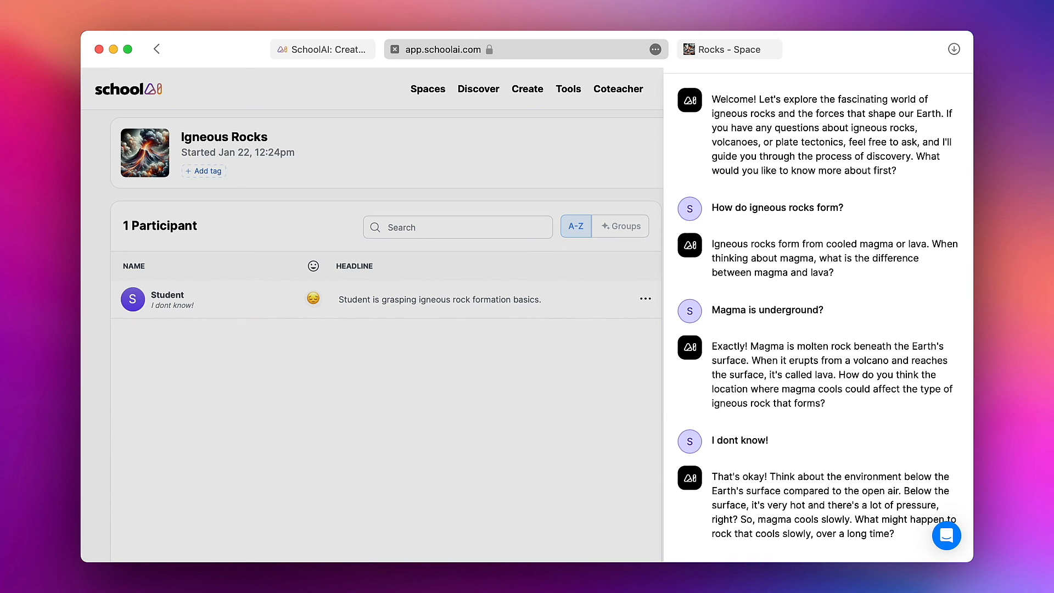
mouse_move(825, 413)
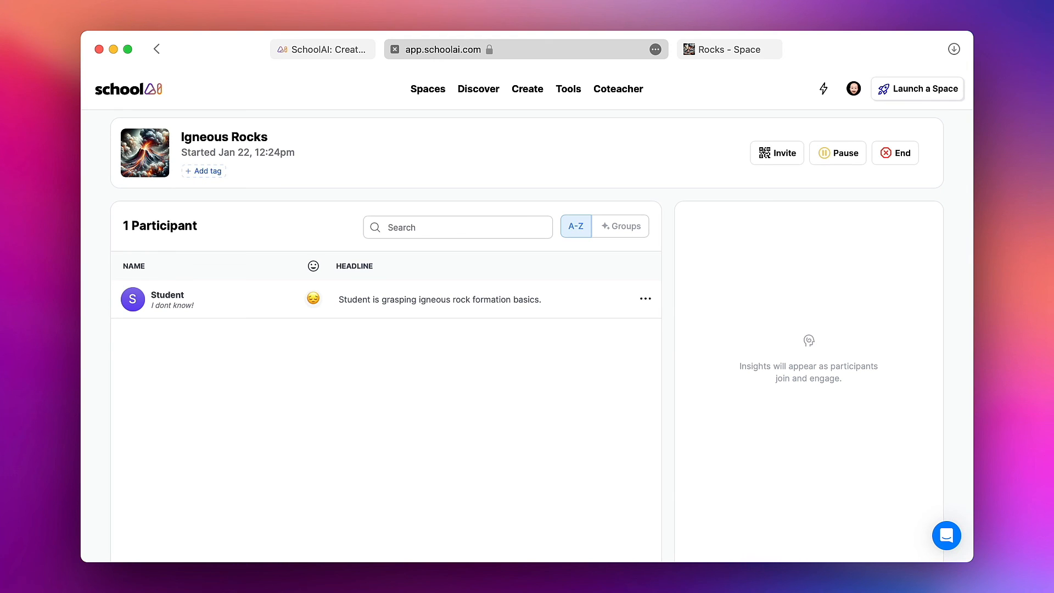
mouse_move(566, 415)
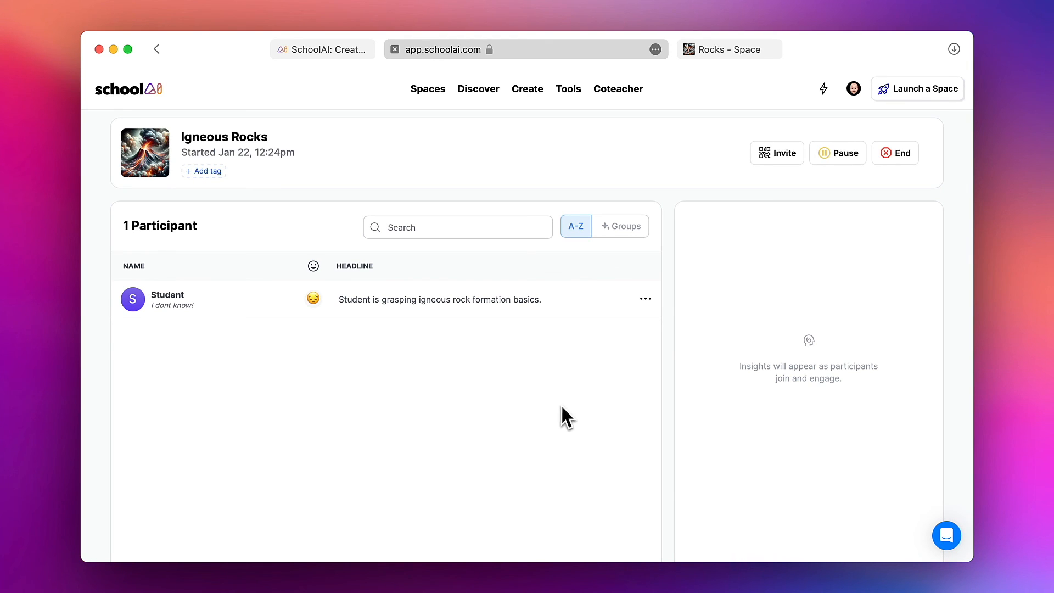
mouse_move(894, 153)
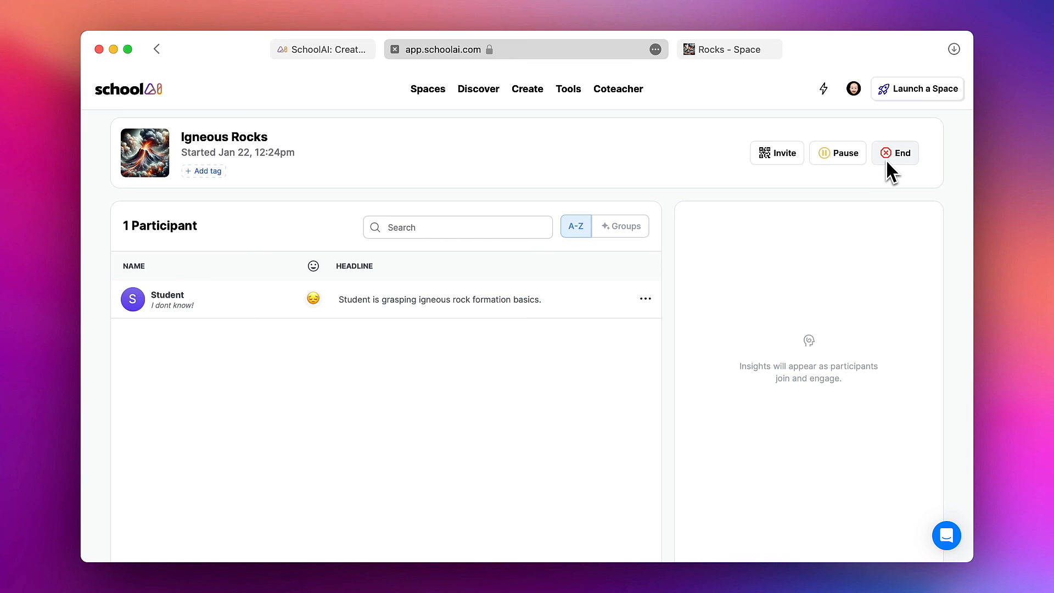